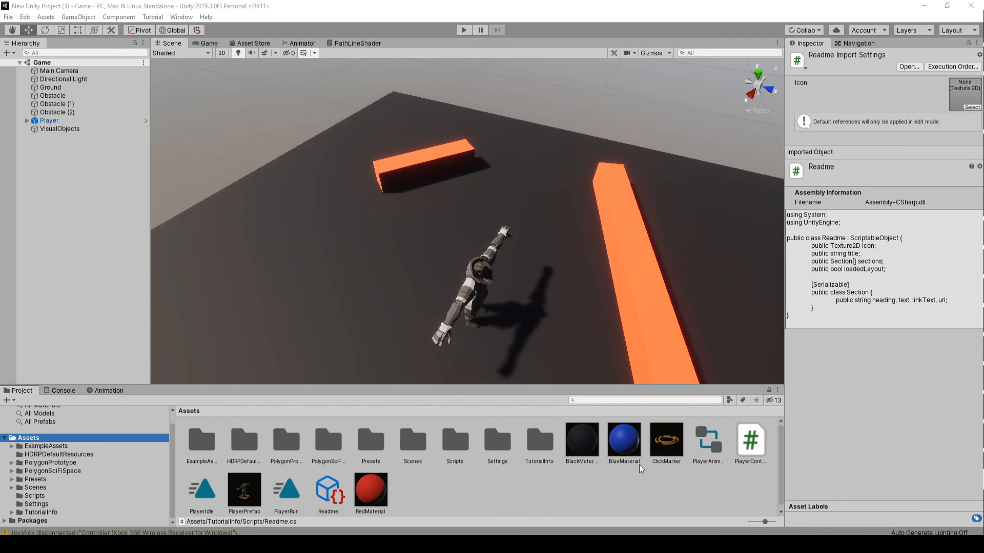
- Open the ClickMarker prefab in Prefab Mode for isolated editing
left_click(666, 440)
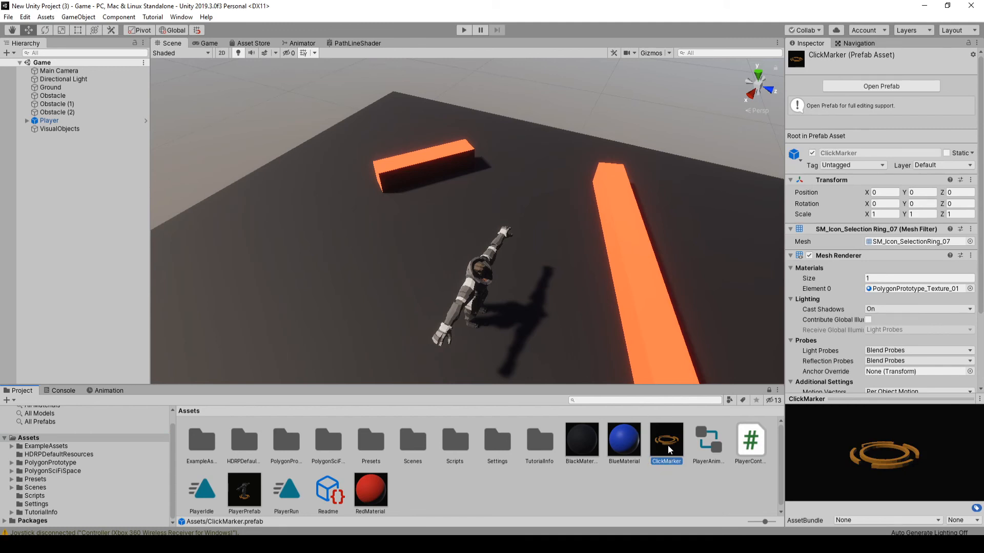
double_click(666, 440)
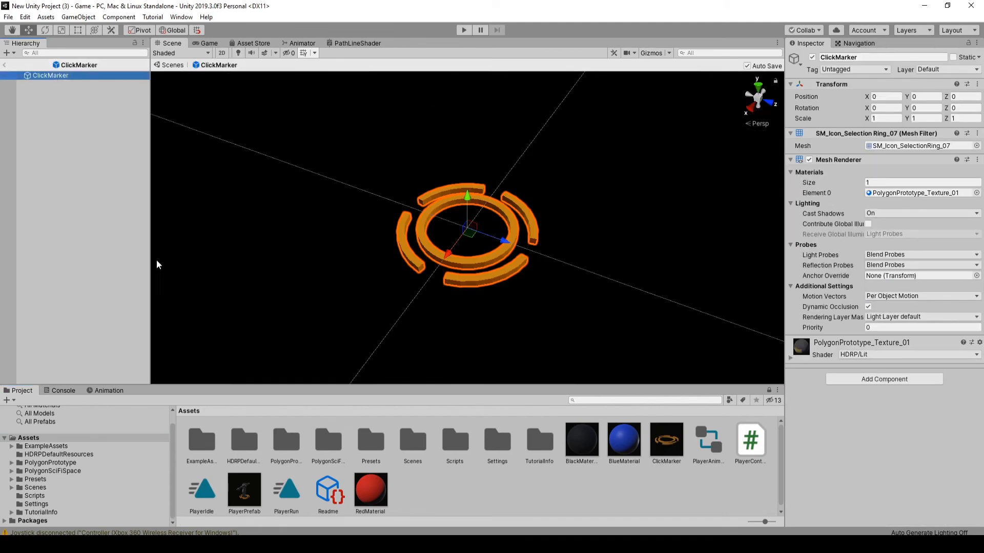
- Start a new animation clip for ClickMarker and create an Animations folder in Assets
left_click(109, 390)
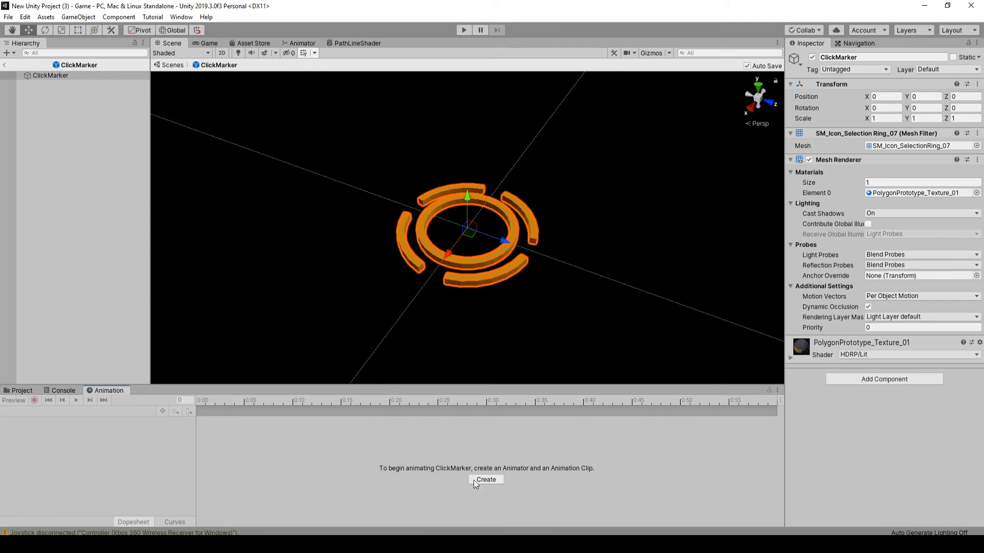
left_click(485, 480)
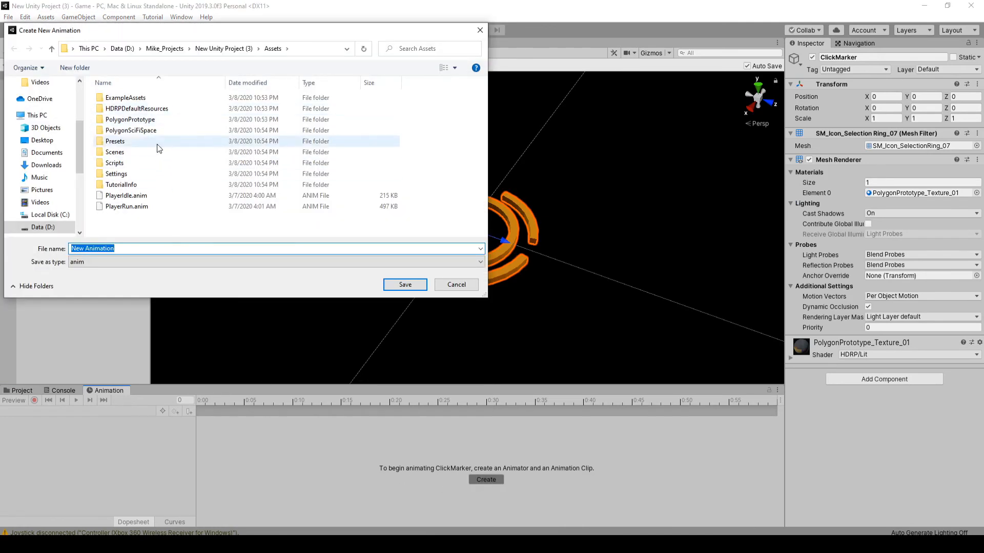
left_click(75, 68)
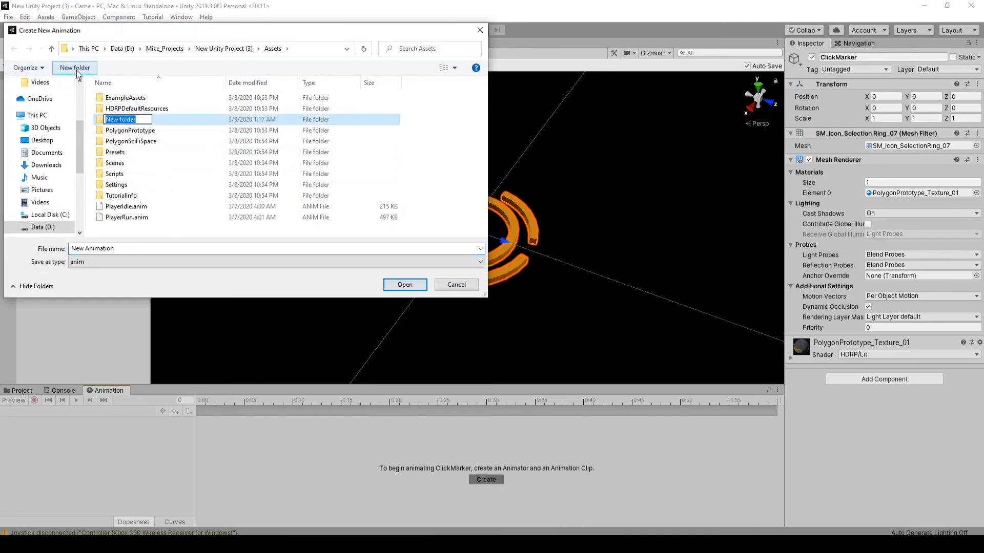
type("Ani")
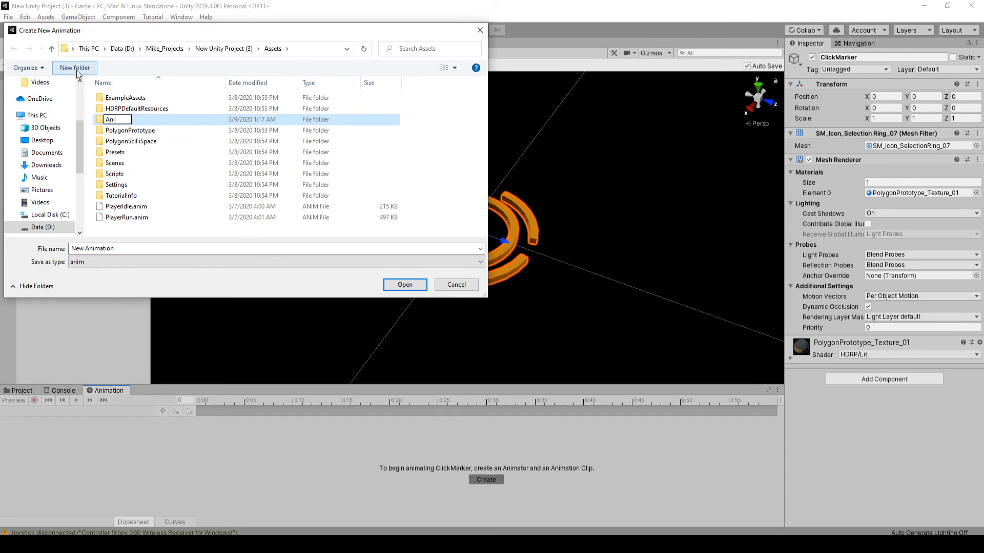
key("Return")
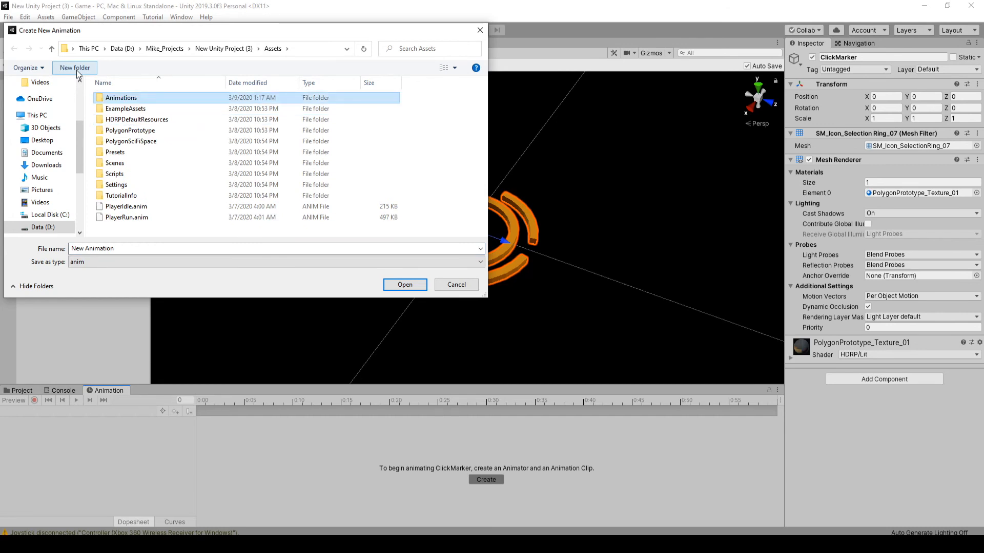
- Create a ClickMarker subfolder and save the clip there as ClickMarker
double_click(121, 98)
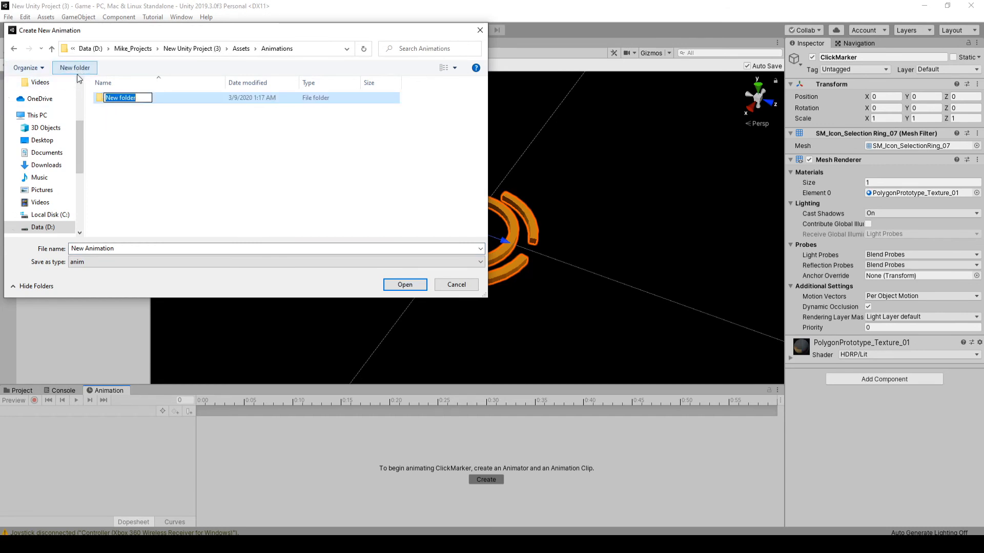
type("ClickMark")
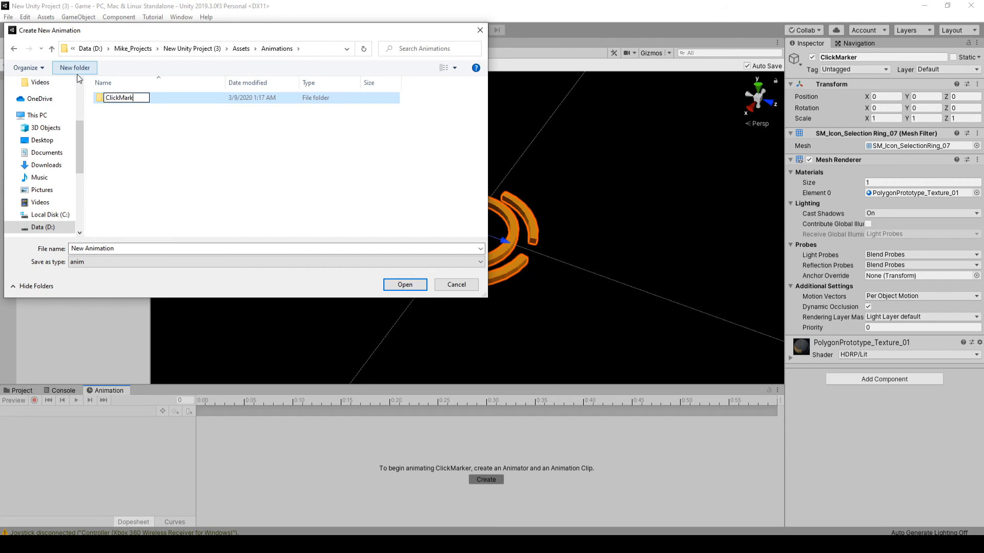
double_click(120, 97)
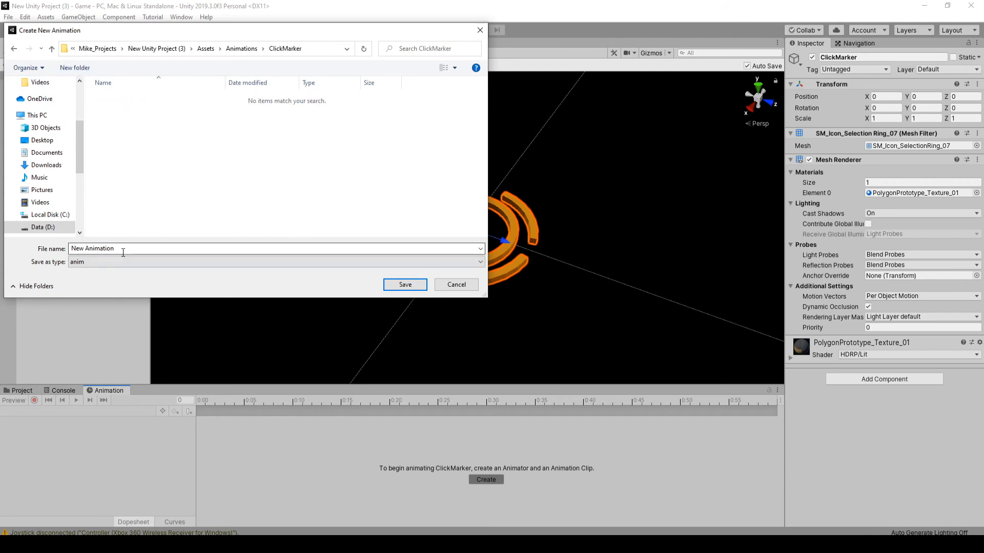
type("ClickMark")
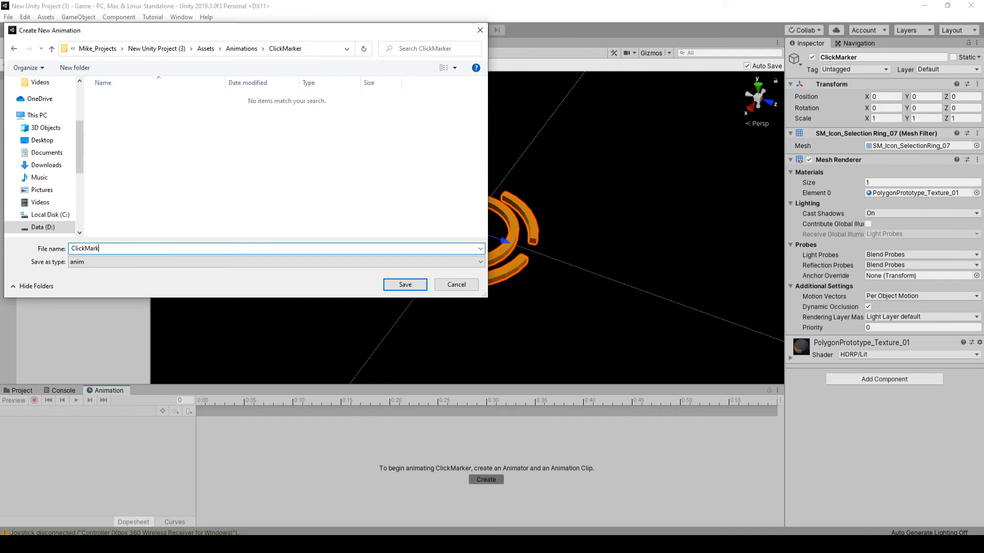
left_click(405, 284)
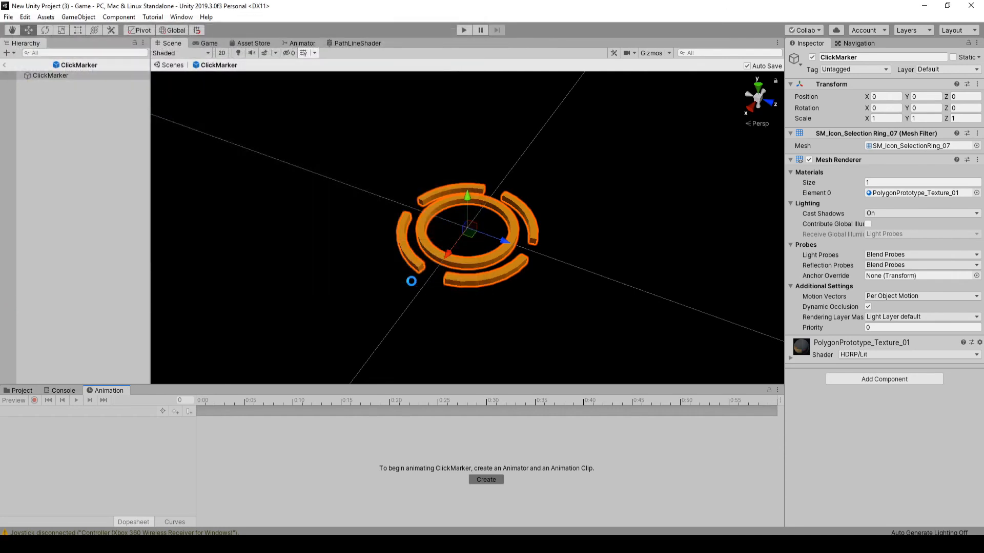
mouse_move(147, 404)
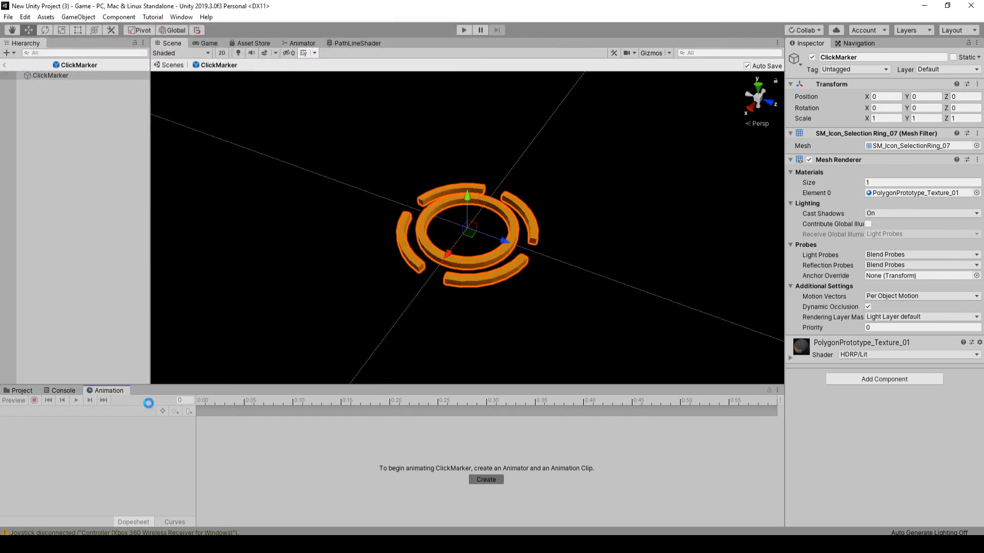
- Enable keyframe recording on the ClickMarker clip and move the playhead to frame 15
left_click(485, 480)
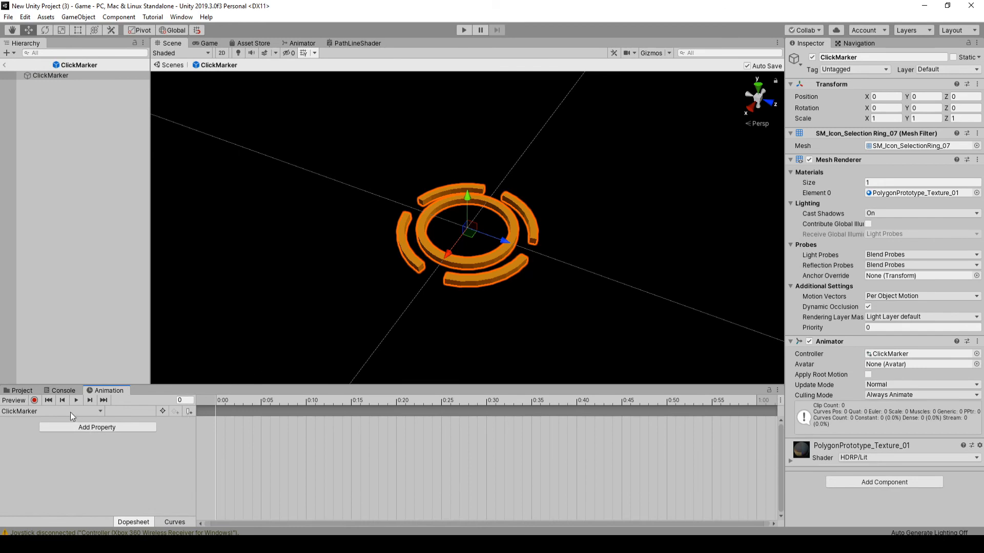
left_click(35, 401)
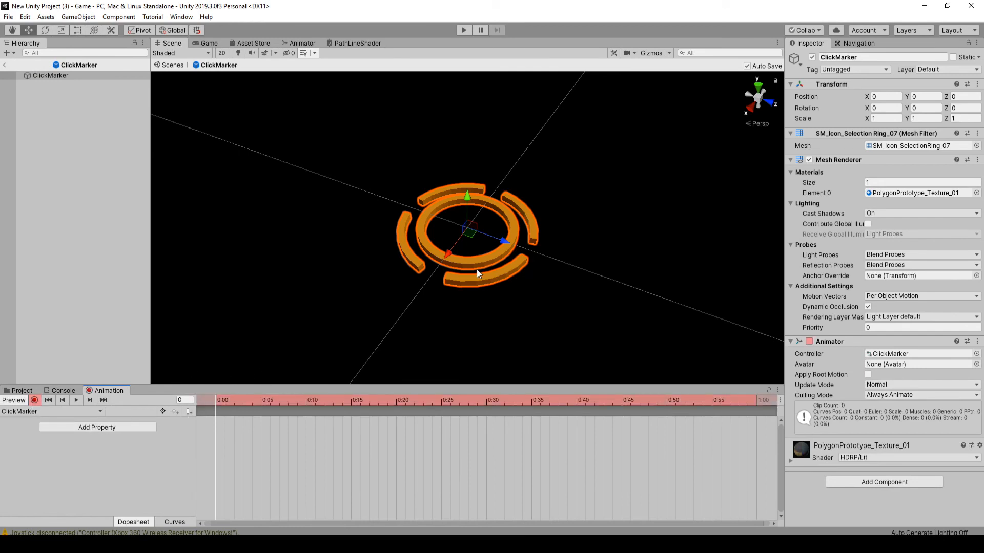
mouse_move(822, 103)
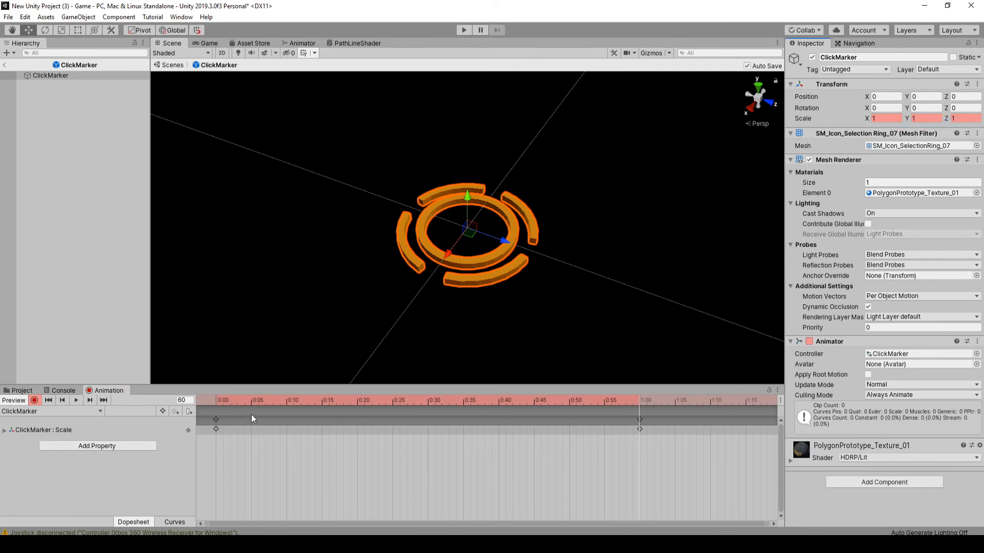
left_click(322, 400)
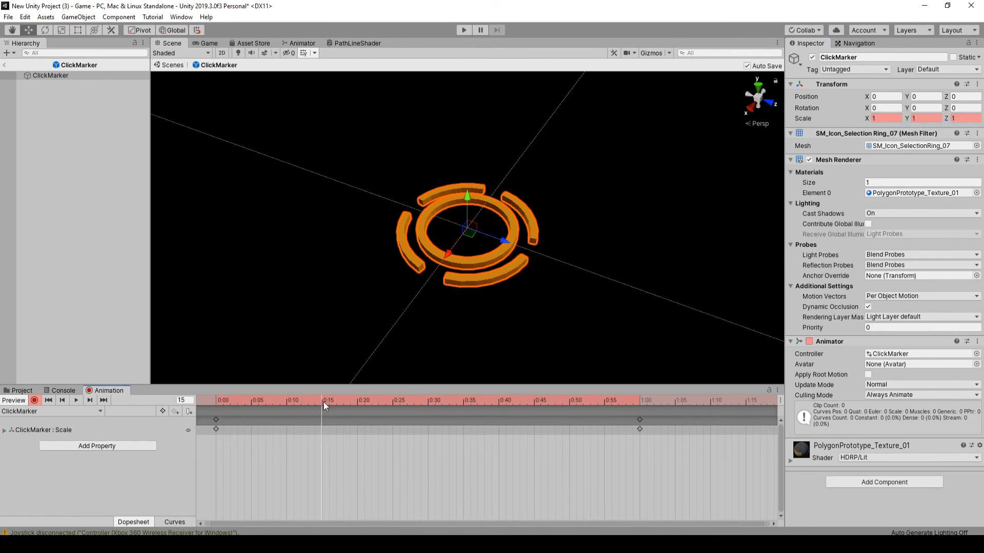
mouse_move(327, 409)
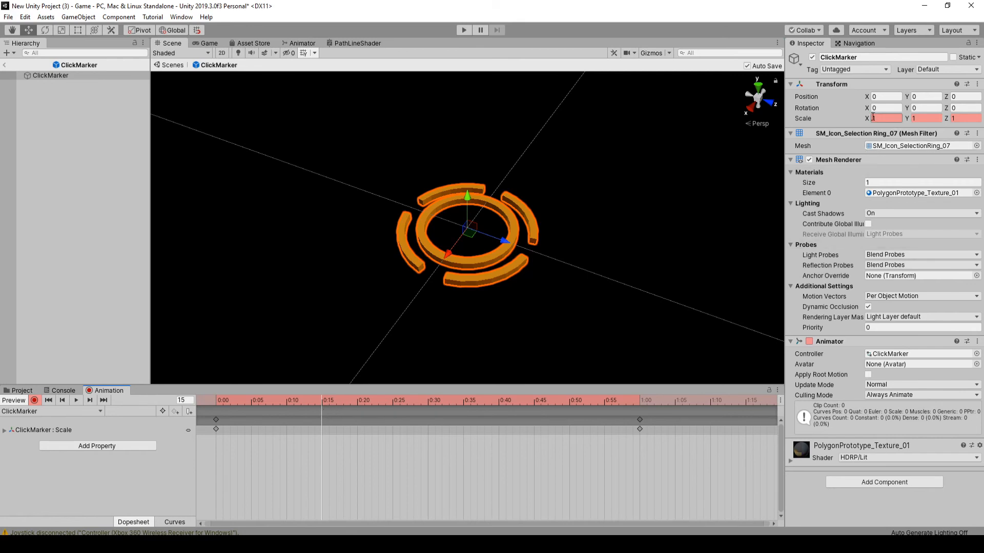
- Key Scale X and Z to 1.5 at frame 15
left_click(221, 400)
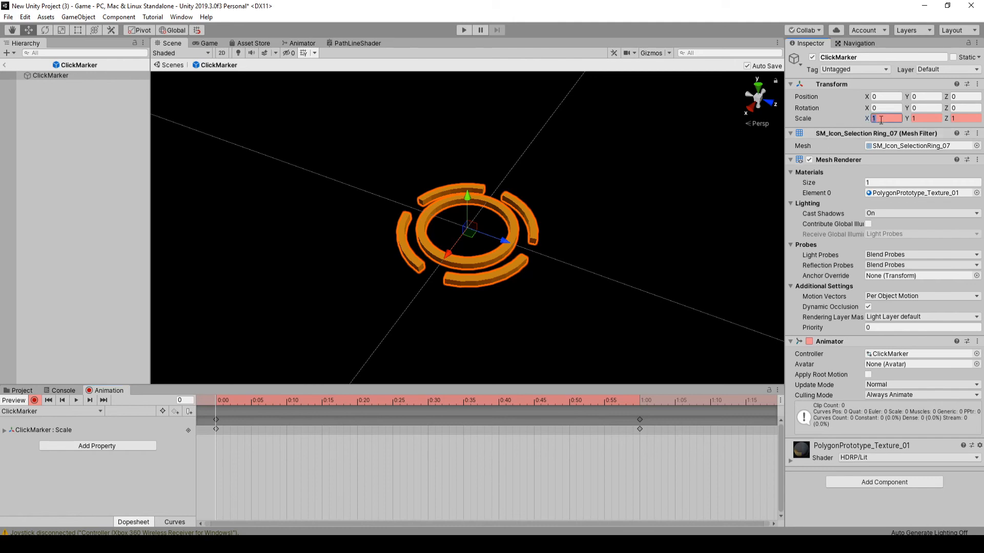
type("1.5")
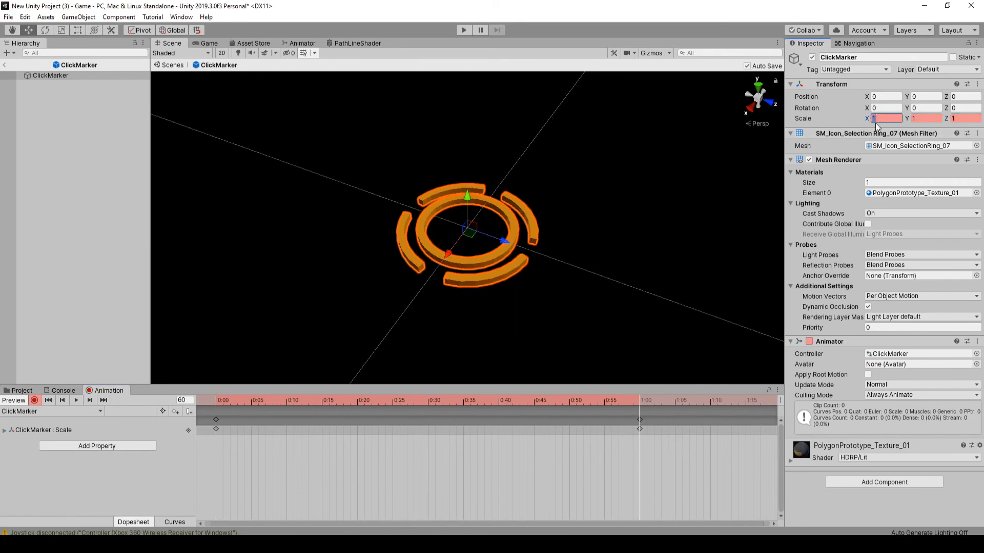
type("1.5")
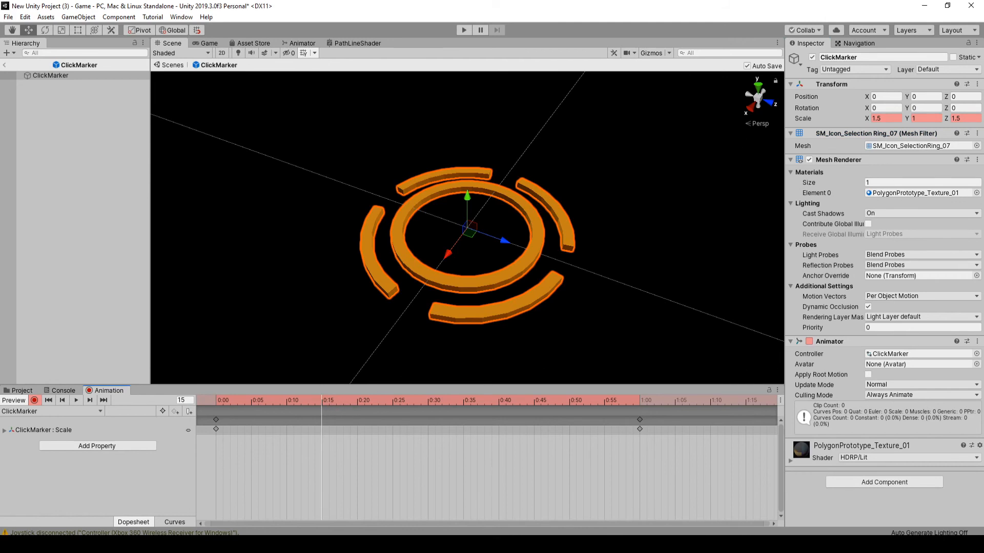
triple_click(884, 118)
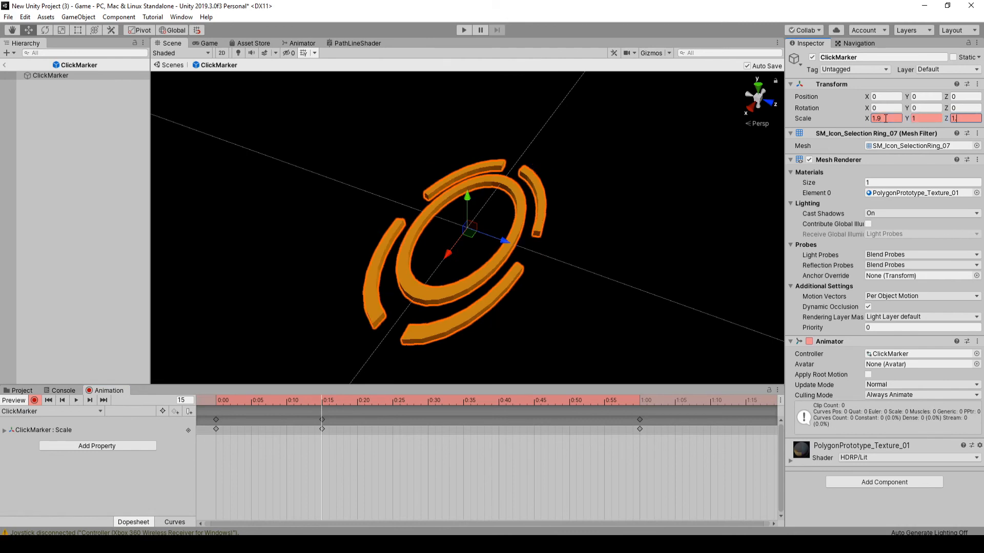
- Key Scale X and Z to 1.9 at frame 45
left_click(534, 400)
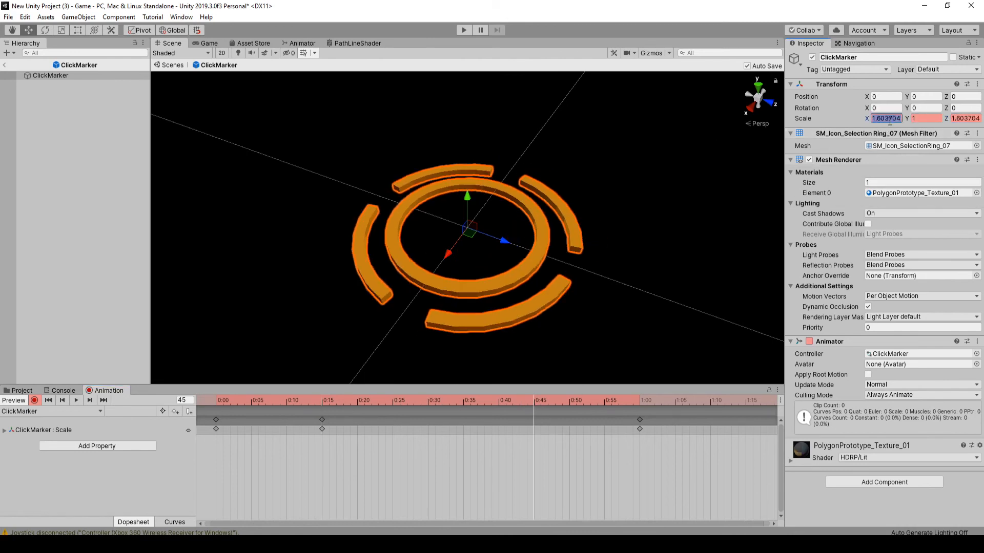
type("1.9")
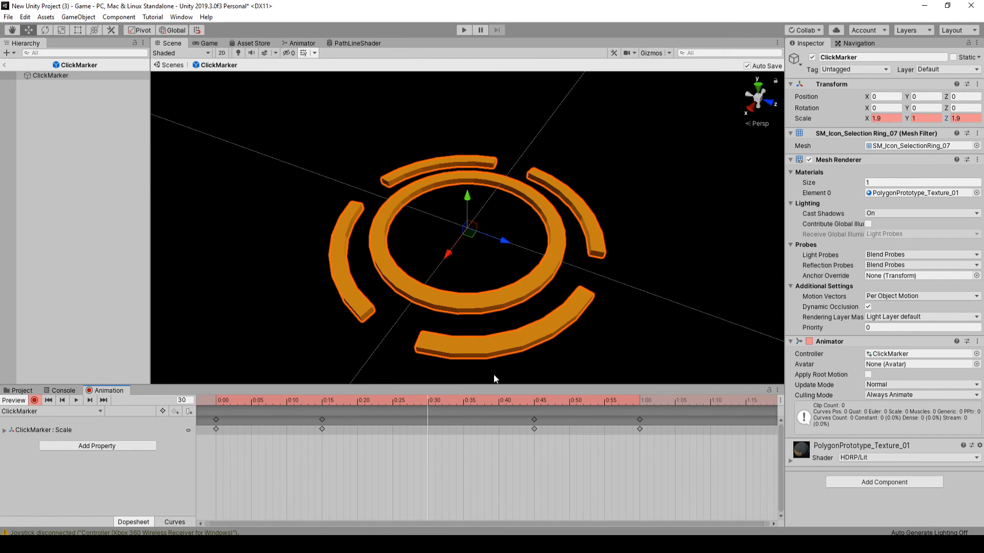
triple_click(884, 118)
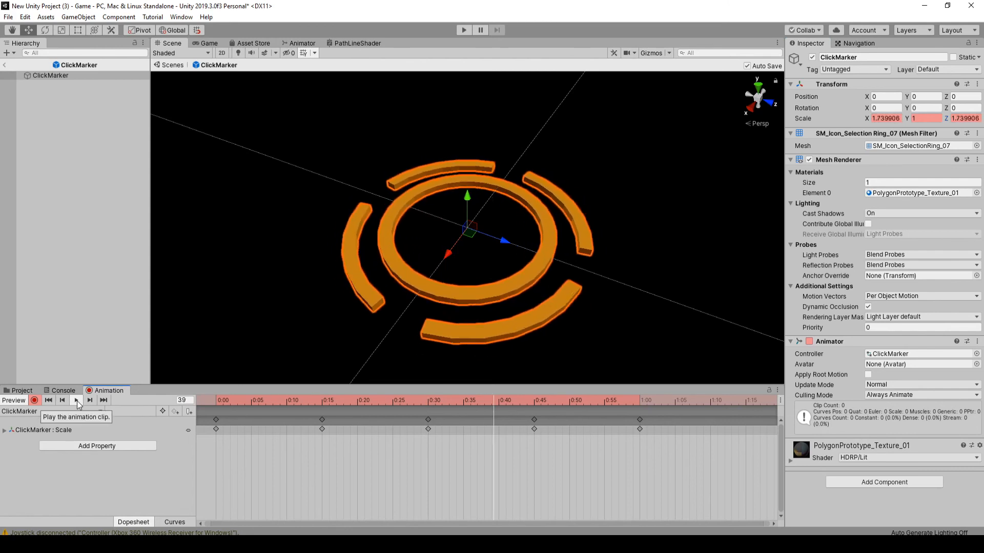
- Preview the pulsing ring scale animation, then return to the main Game scene
left_click(75, 401)
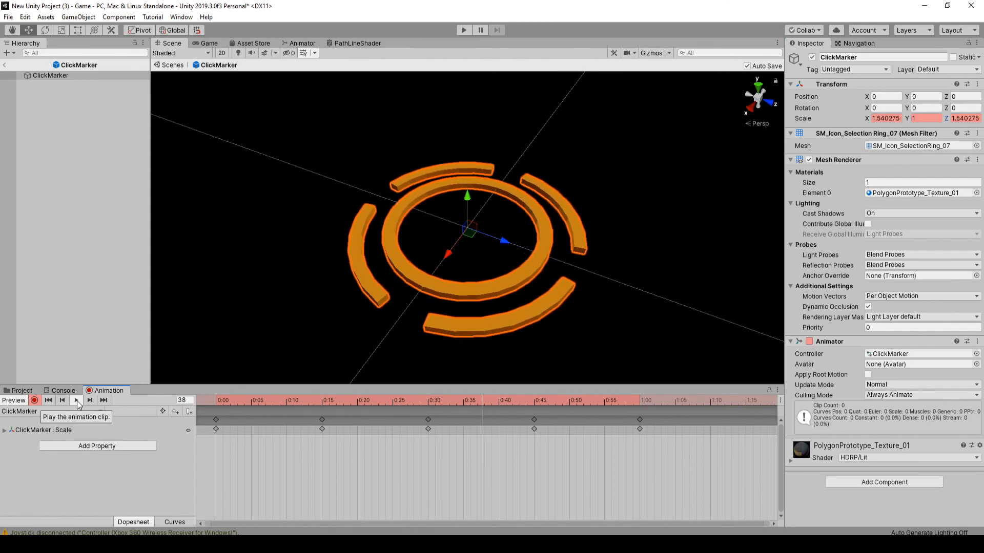
left_click(74, 401)
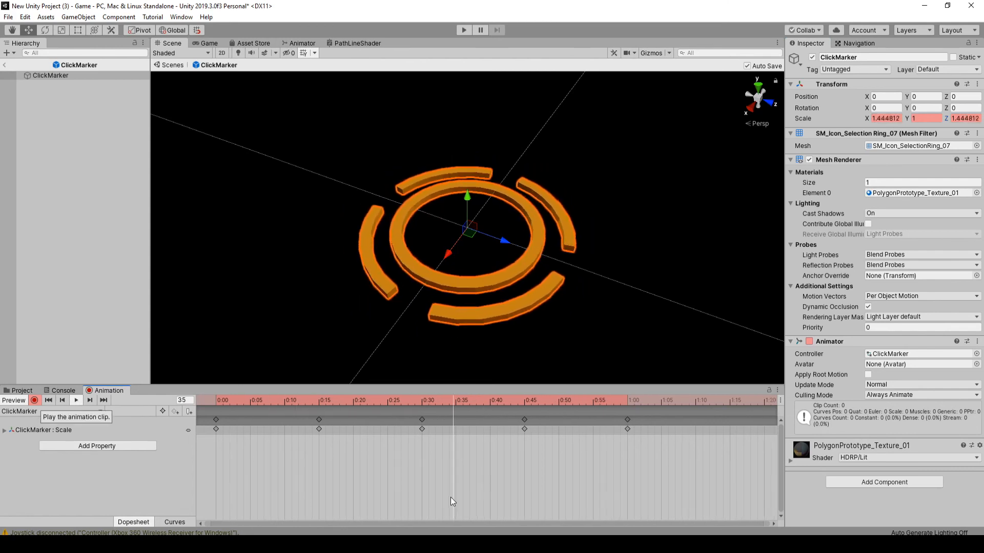
left_click(74, 401)
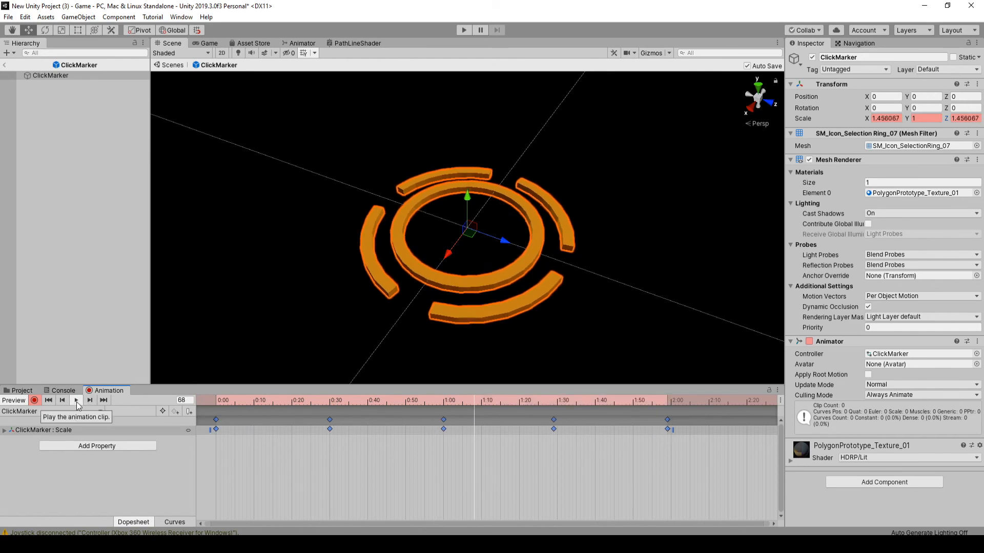
left_click(75, 401)
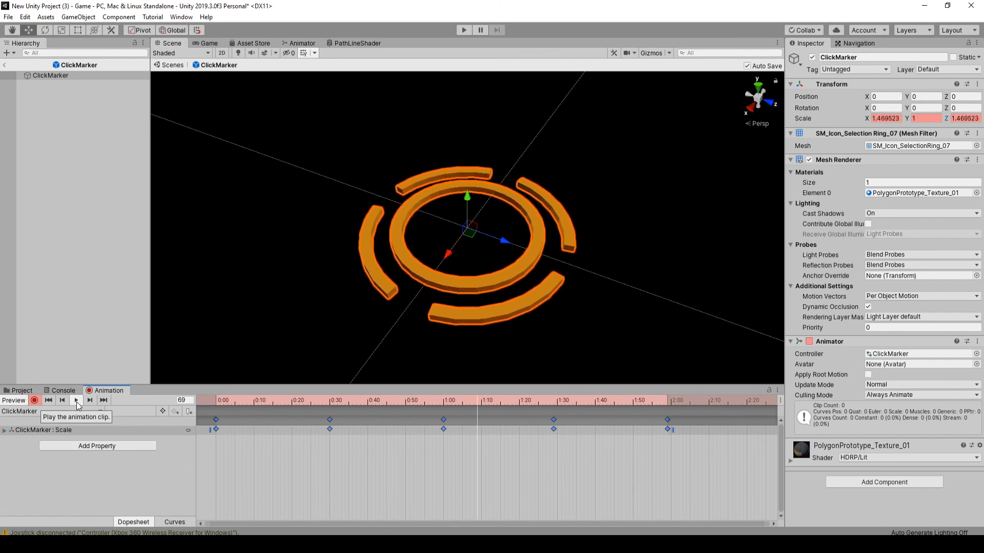
left_click(75, 401)
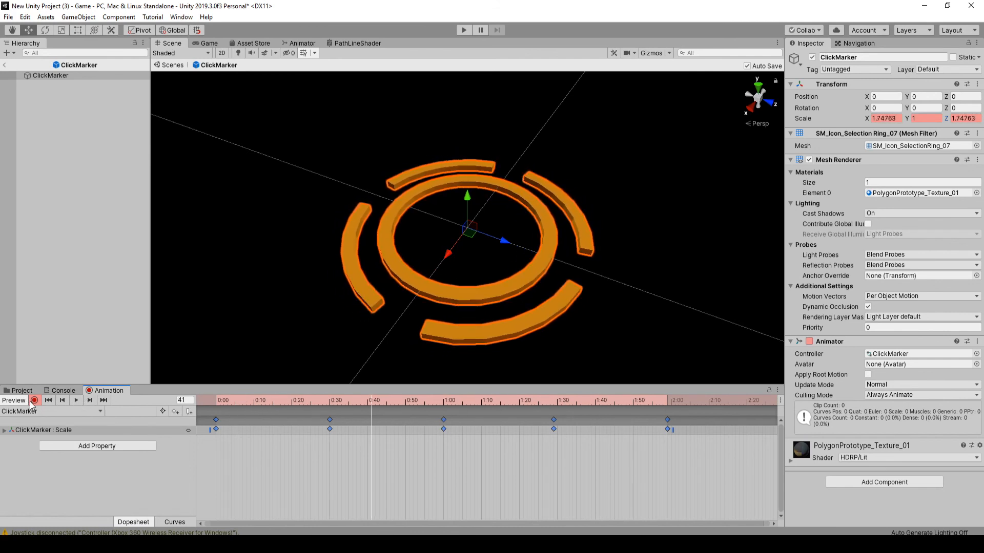
left_click(8, 16)
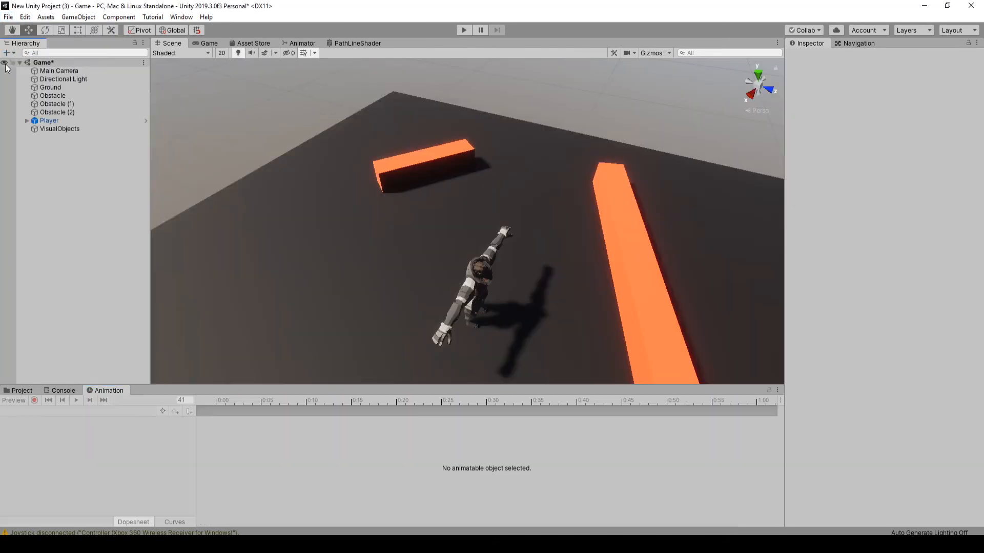
mouse_move(315, 270)
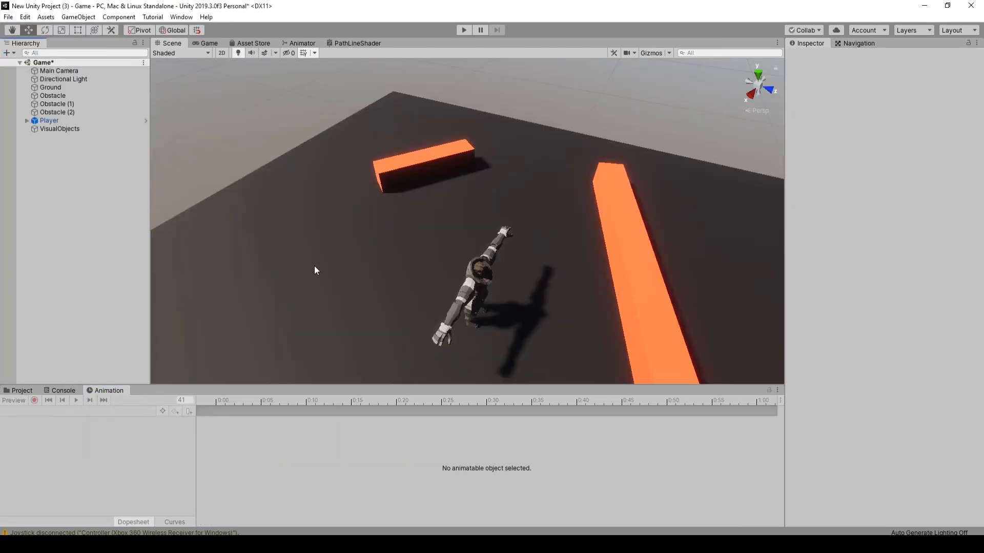
mouse_move(462, 125)
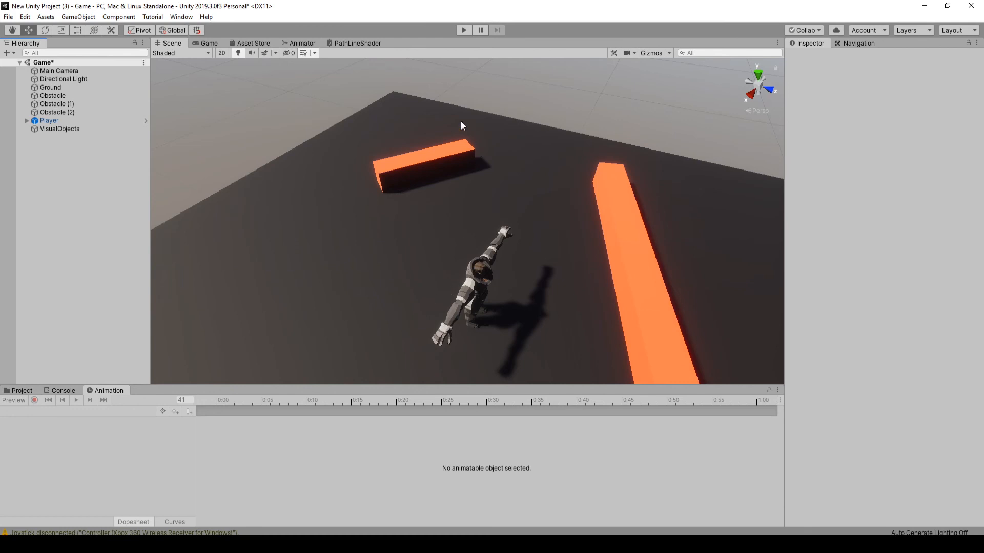
- Run the Game scene in play mode briefly and stop it
left_click(463, 30)
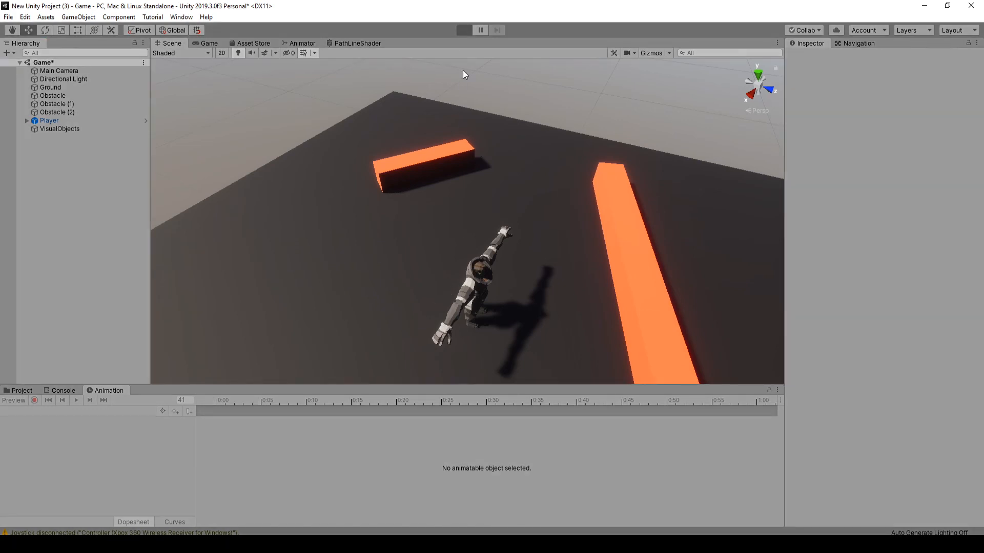
mouse_move(454, 270)
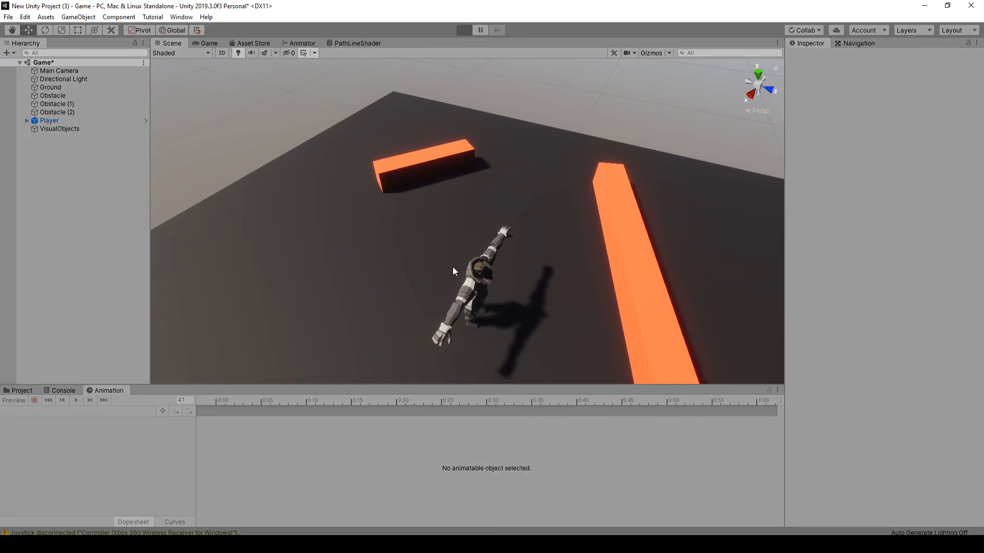
left_click(464, 30)
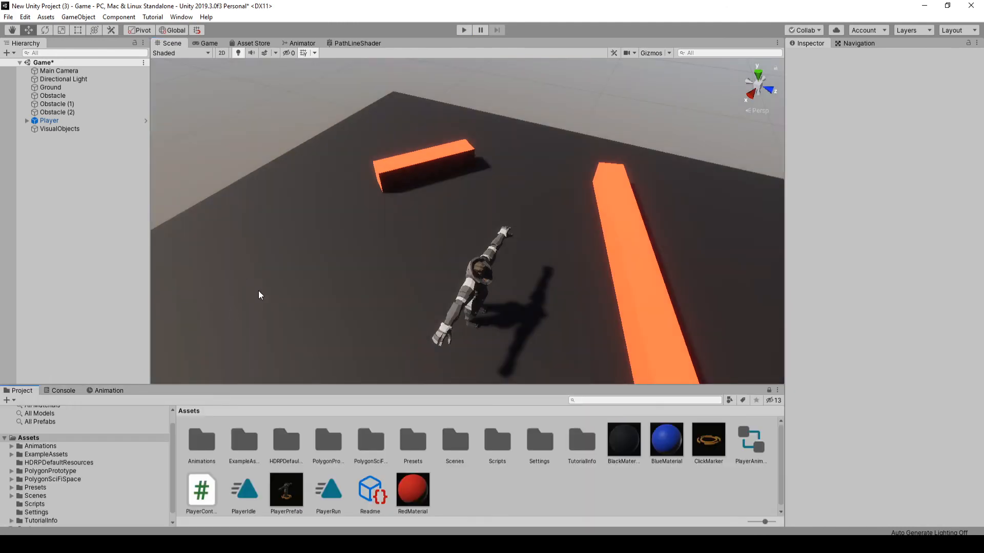
mouse_move(89, 208)
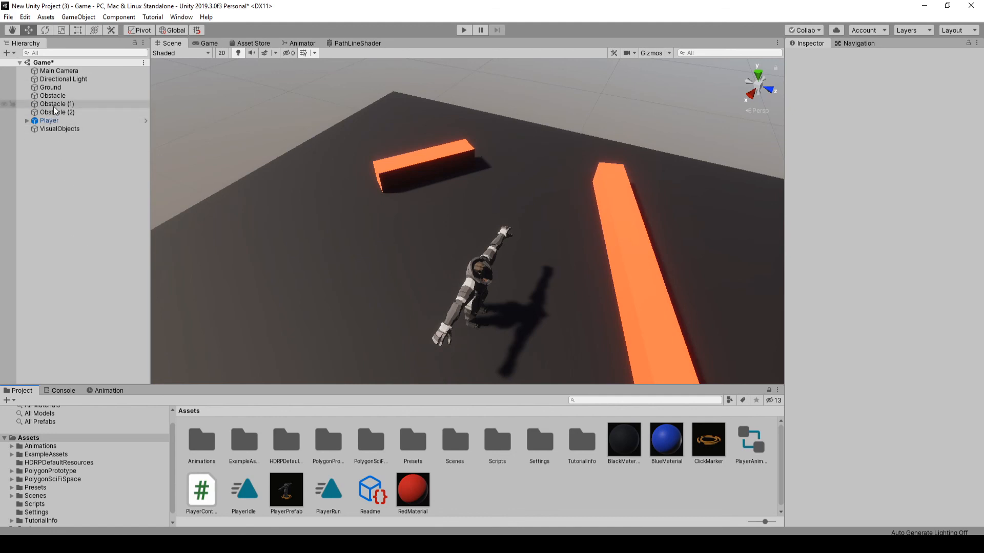
- Create an empty Level object and reset its Transform position
left_click(82, 266)
type("Level")
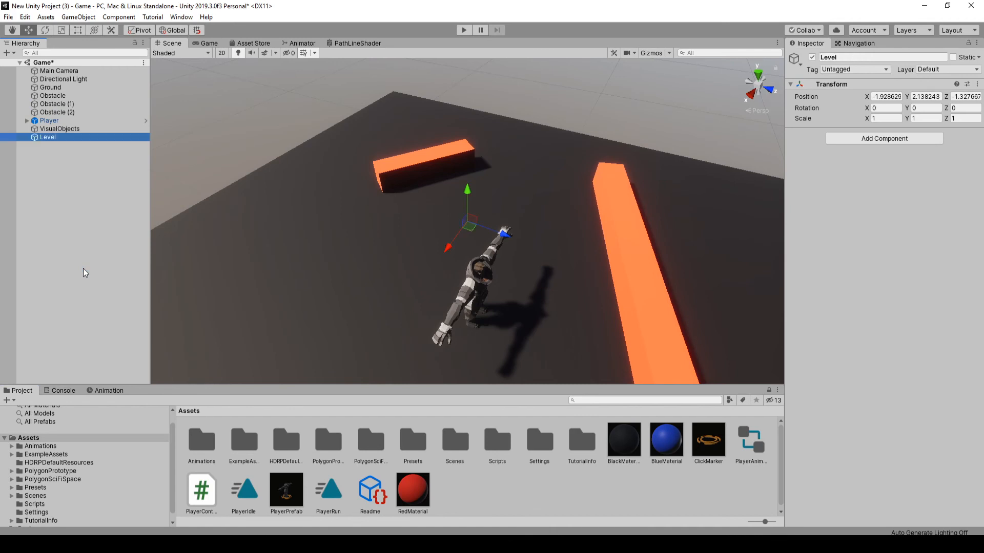
left_click(975, 83)
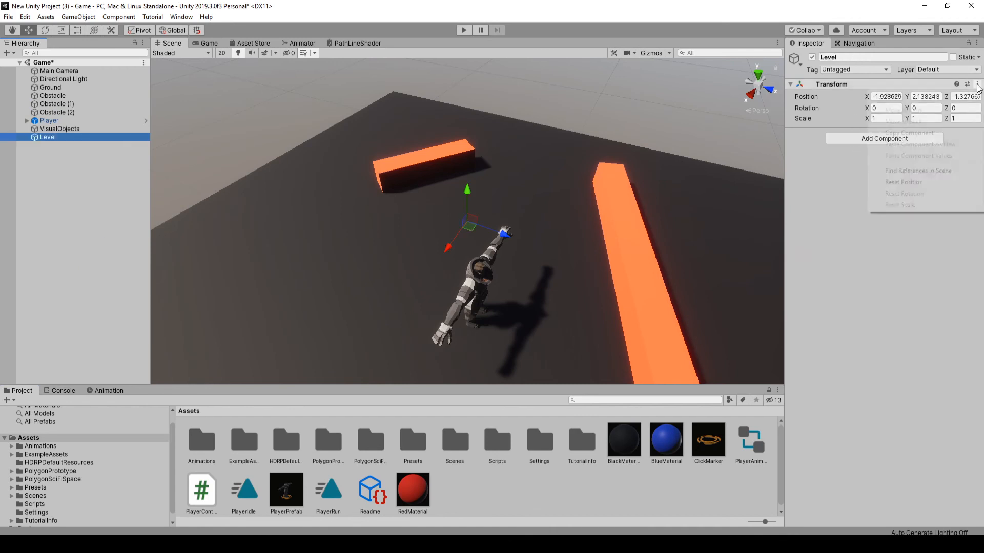
left_click(50, 87)
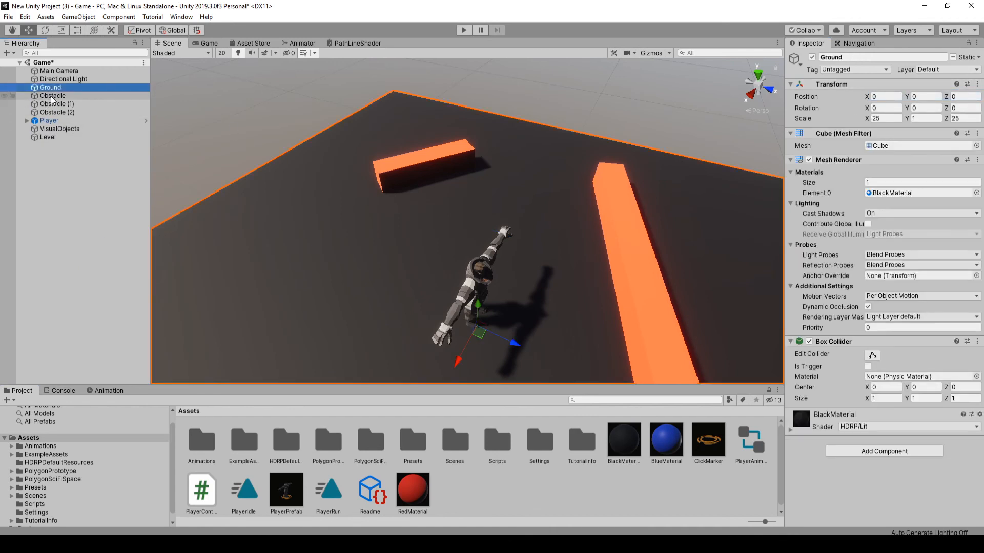
- Parent Ground and the obstacles under Level and save Level and VisualObjects as prefabs
left_click(57, 104)
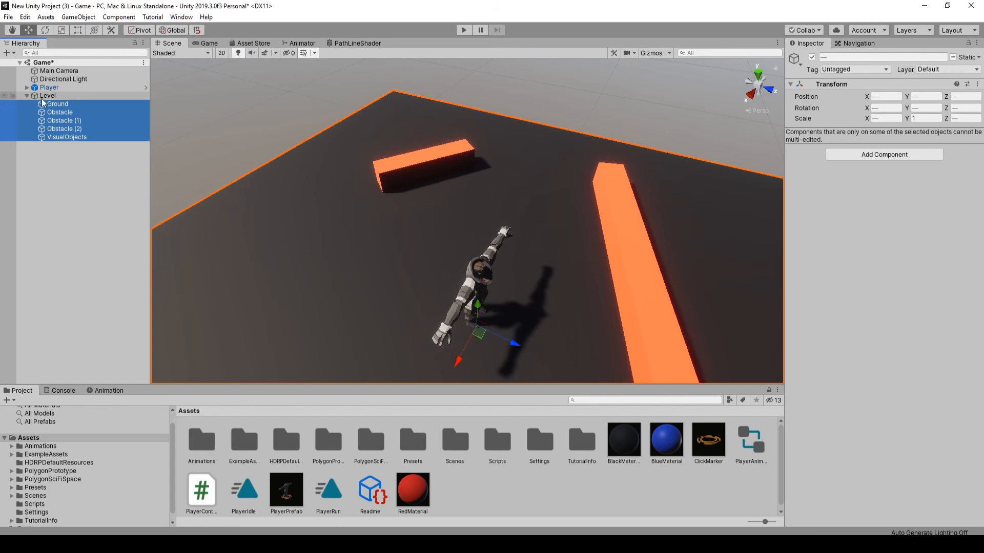
left_click(66, 137)
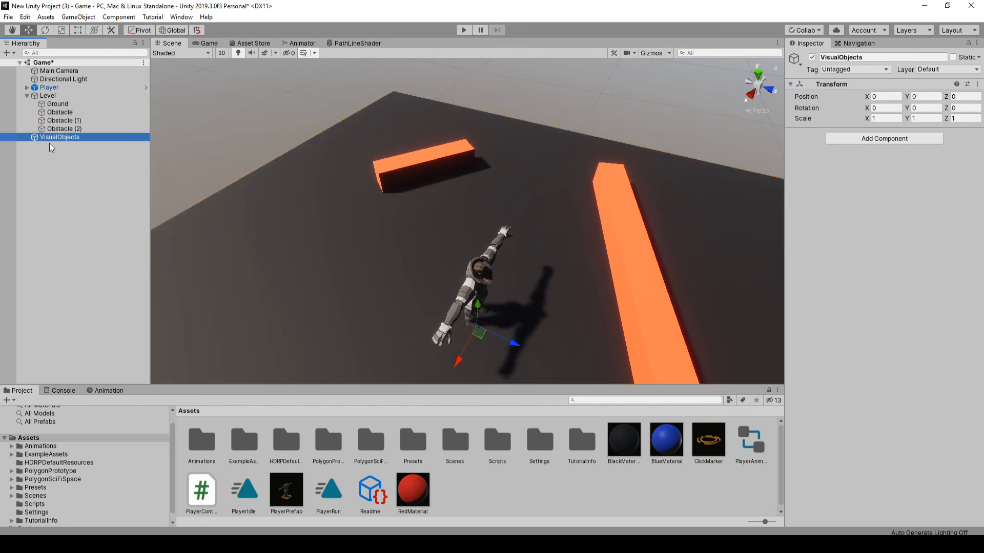
left_click(317, 304)
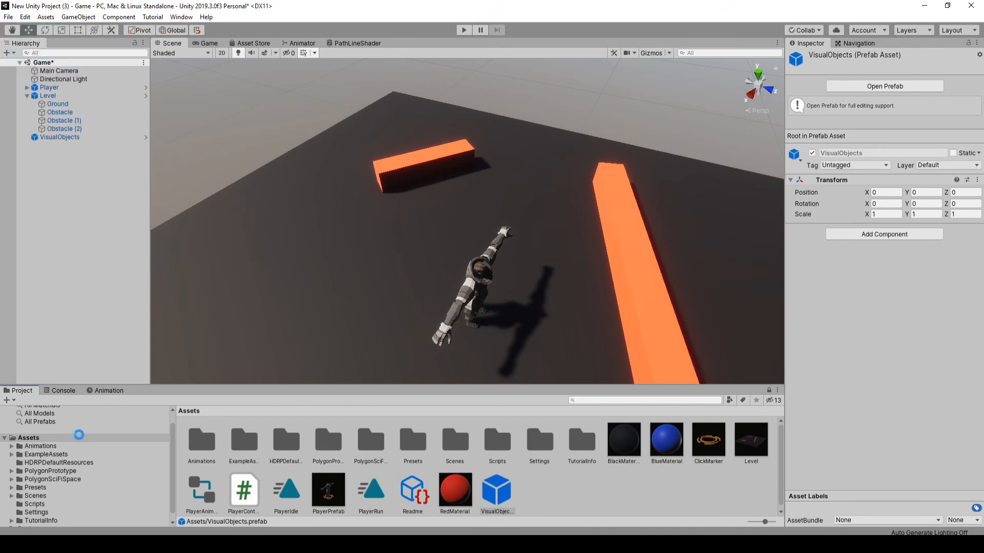
- Open samplescene from the Assets/Scenes folder
left_click(35, 496)
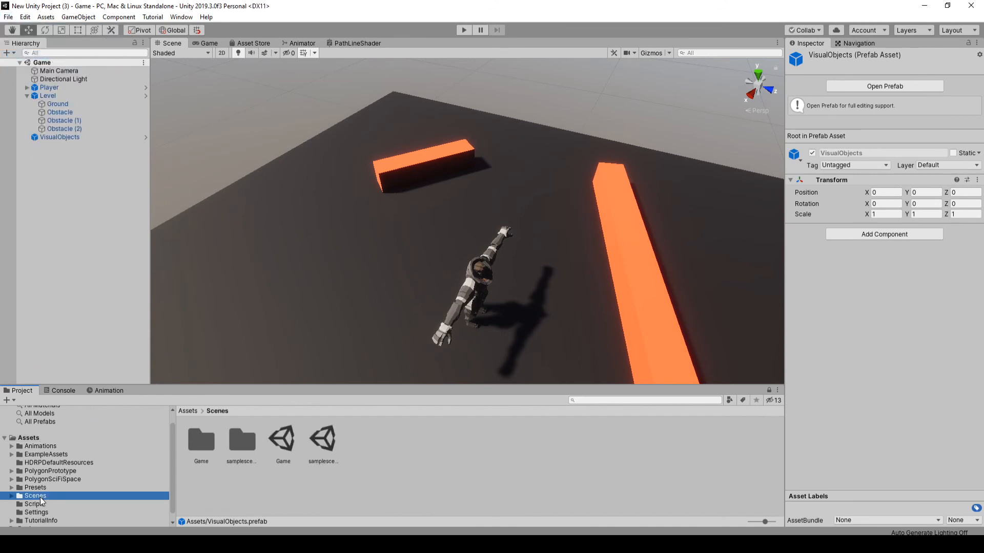
left_click(323, 437)
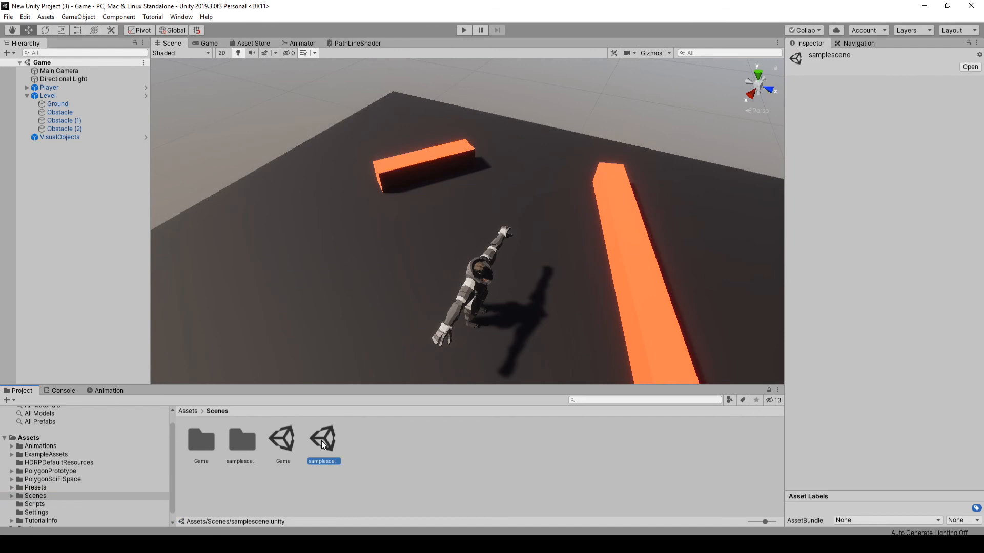
double_click(323, 438)
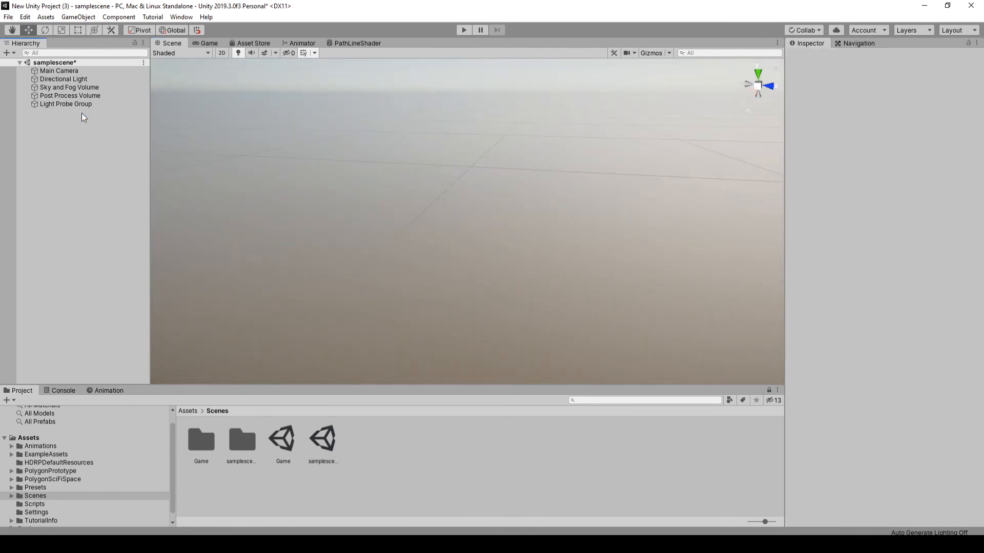
- Add the Level, PlayerPrefab and VisualObjects prefabs to samplescene
left_click(29, 437)
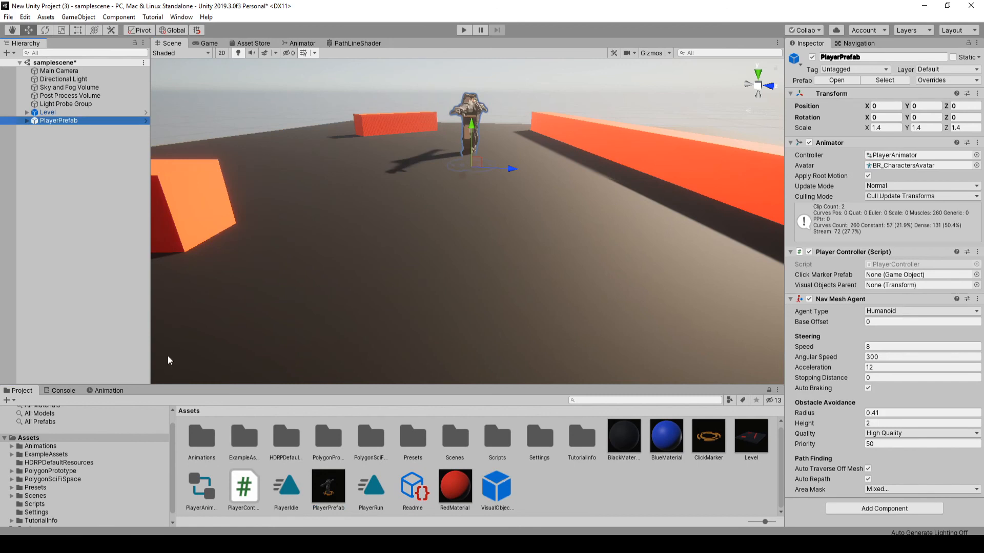
left_click(59, 129)
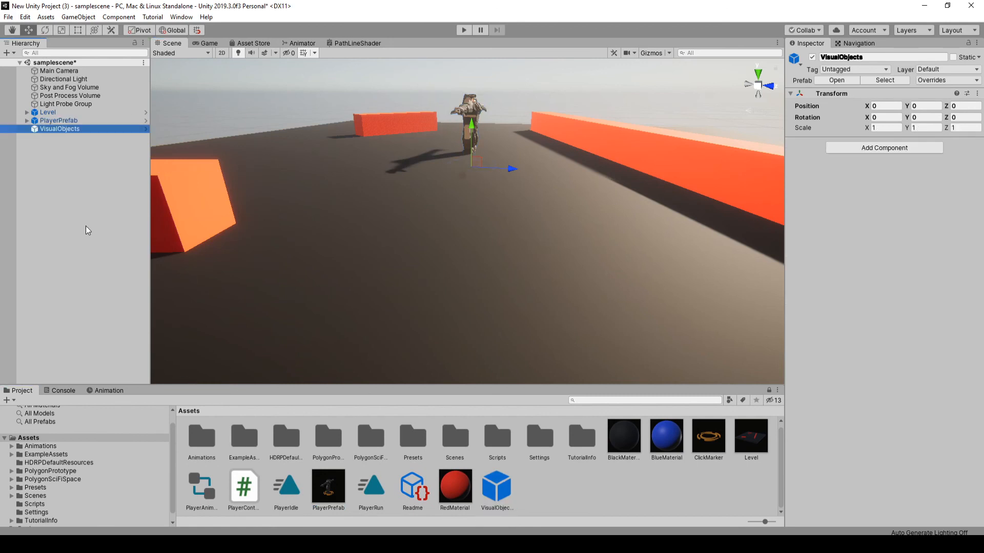
left_click(26, 113)
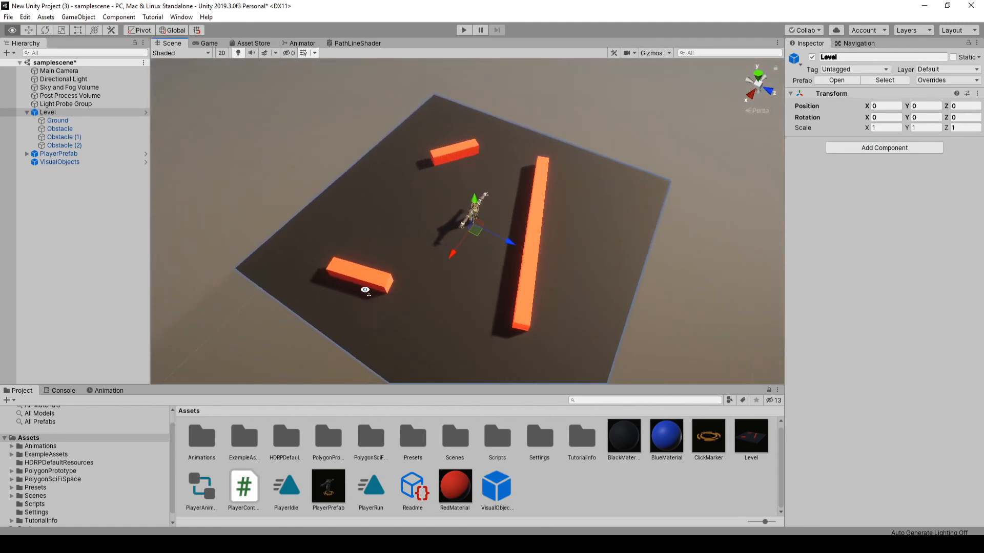
left_click(78, 17)
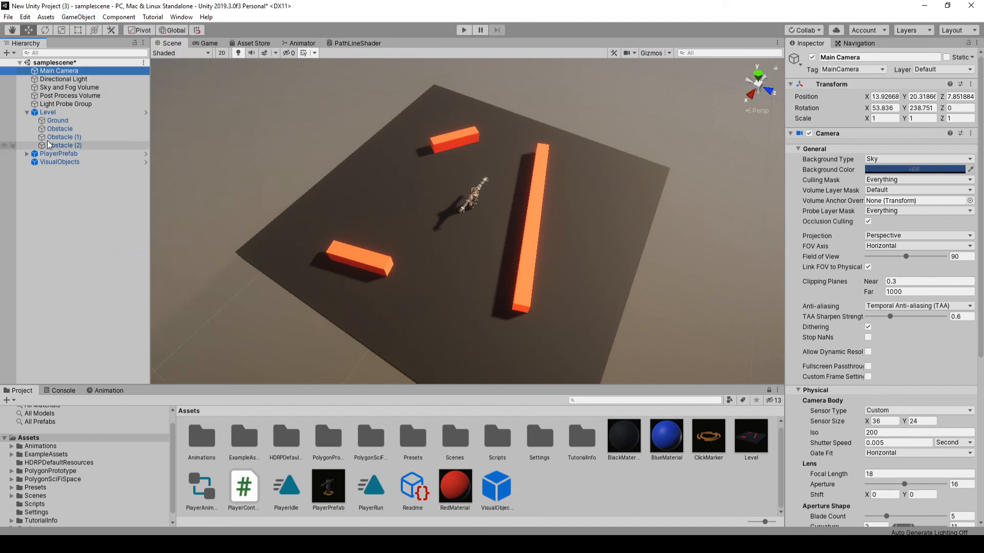
- Disable the player's ClickMarker and assign it as the Player Controller's click marker prefab
left_click(58, 152)
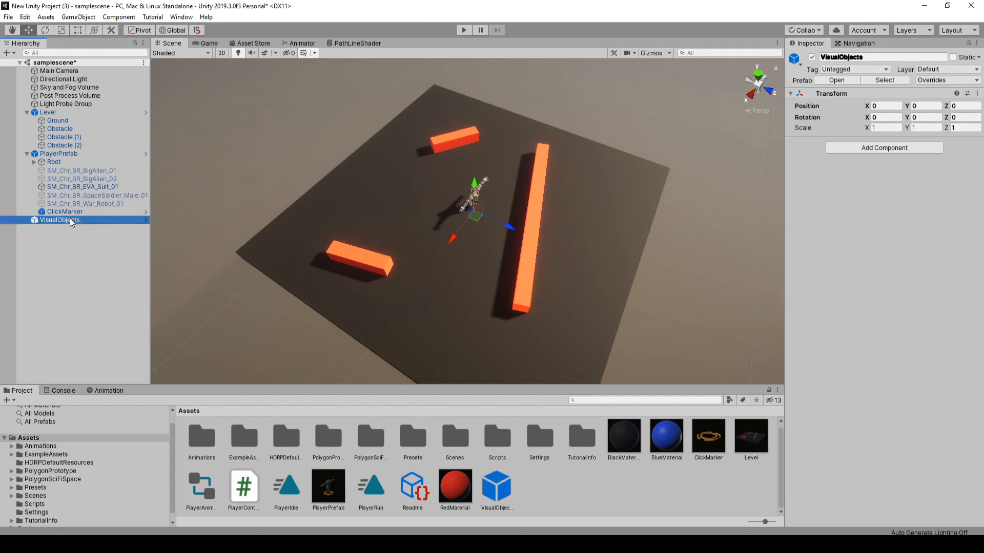
left_click(64, 211)
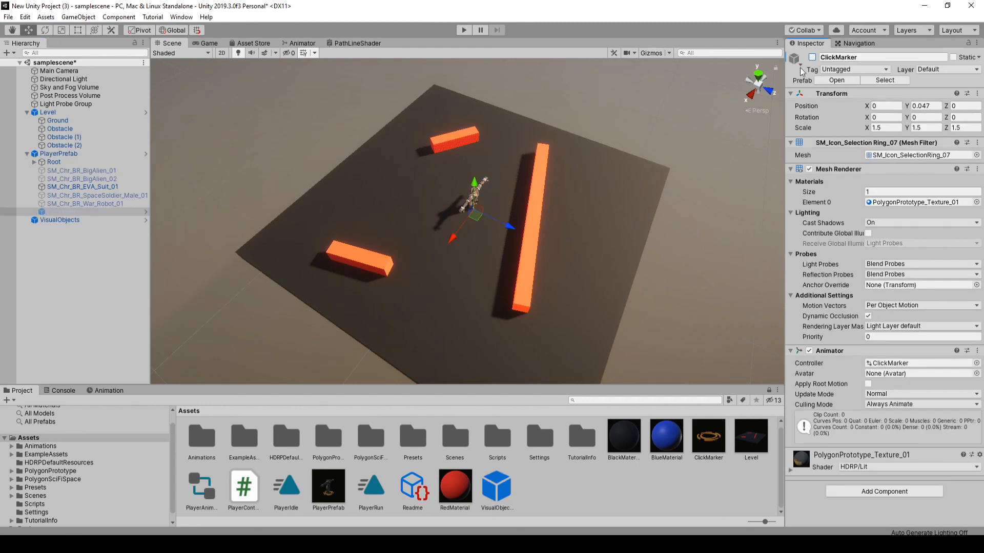
left_click(58, 152)
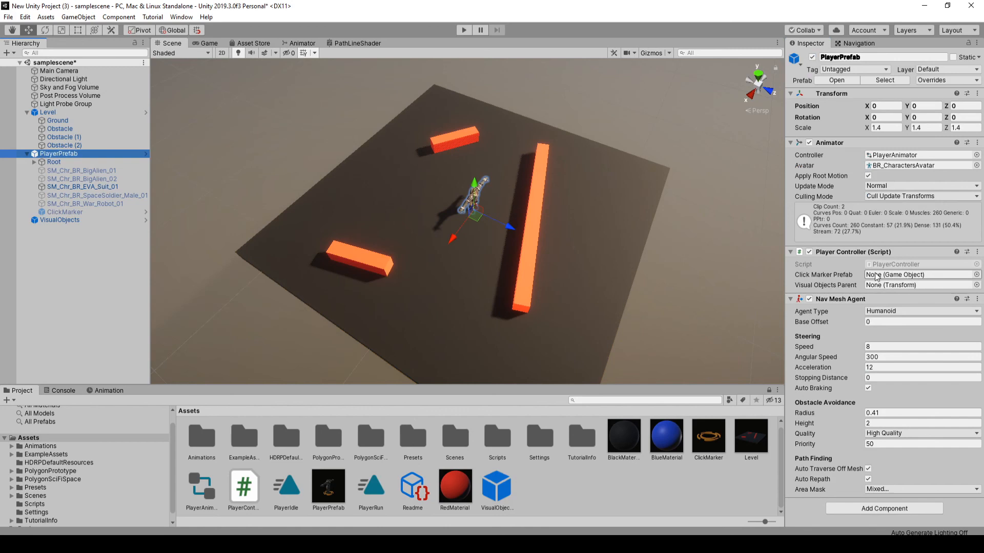
left_click(65, 212)
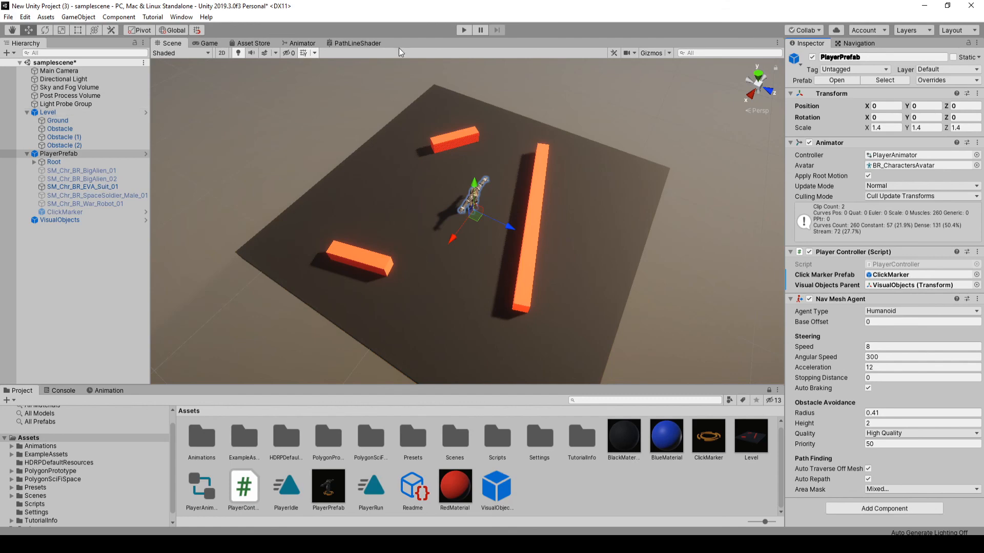
left_click(463, 30)
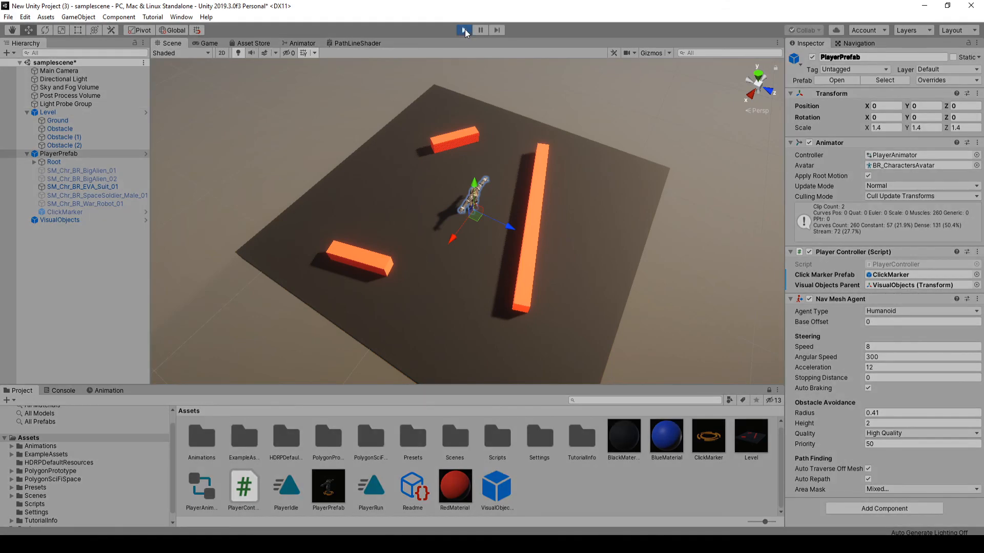
left_click(464, 30)
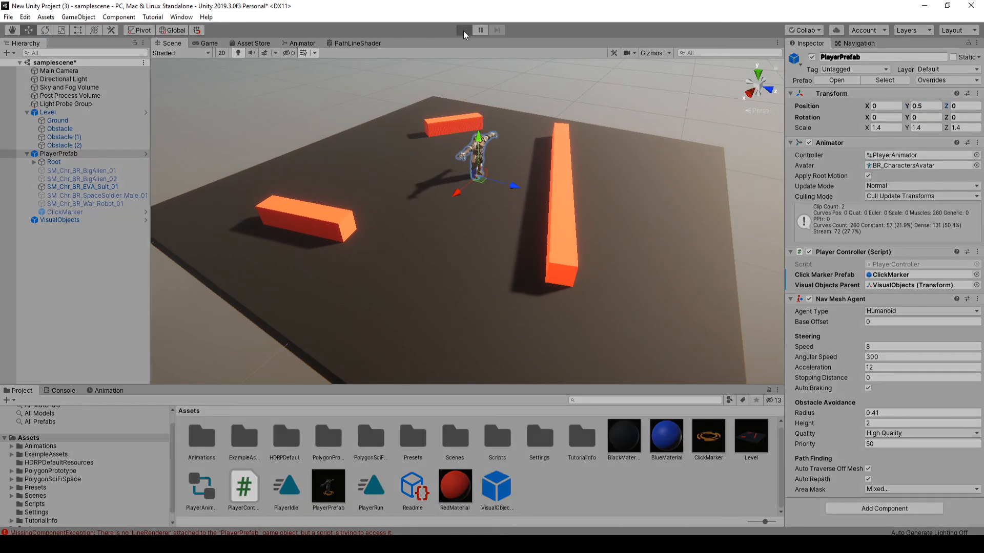
left_click(463, 29)
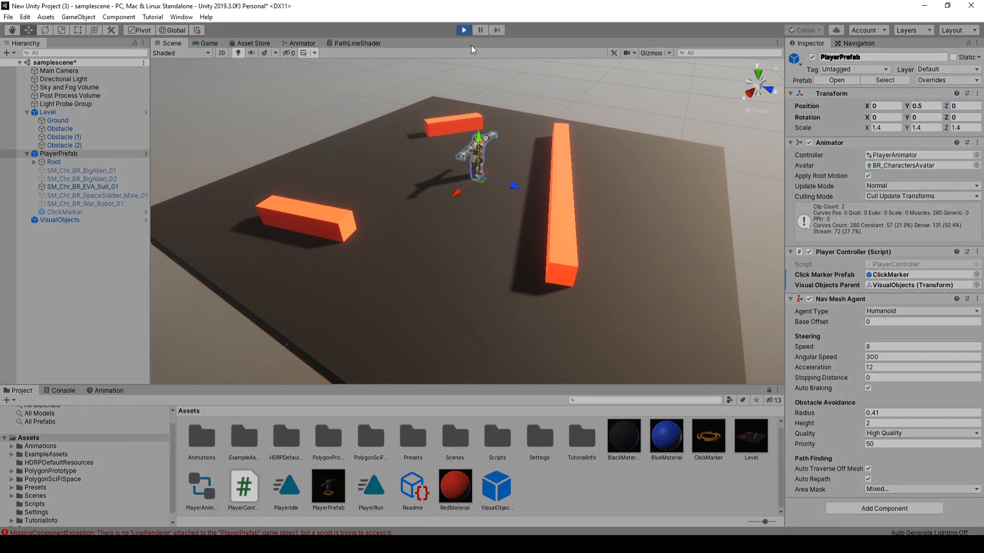
left_click(463, 29)
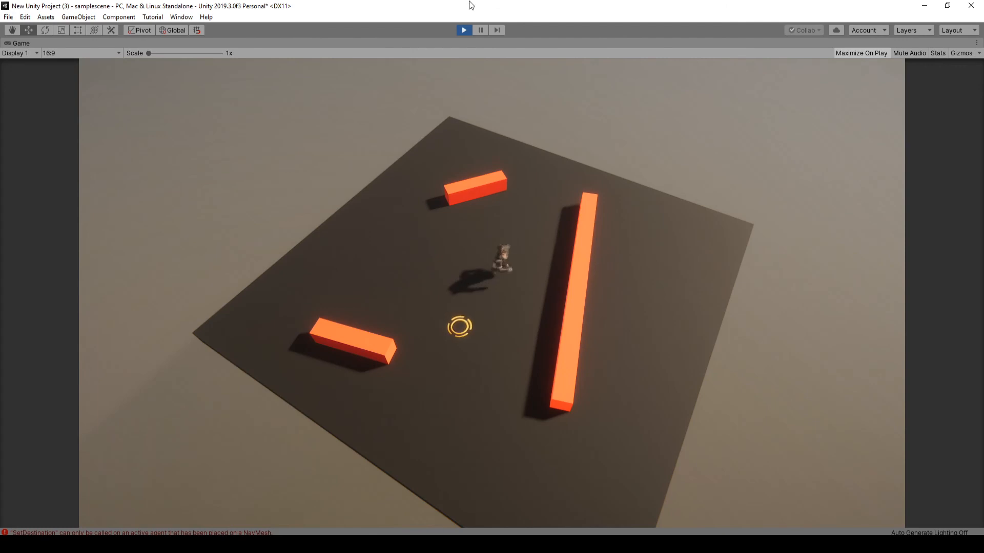
left_click(464, 29)
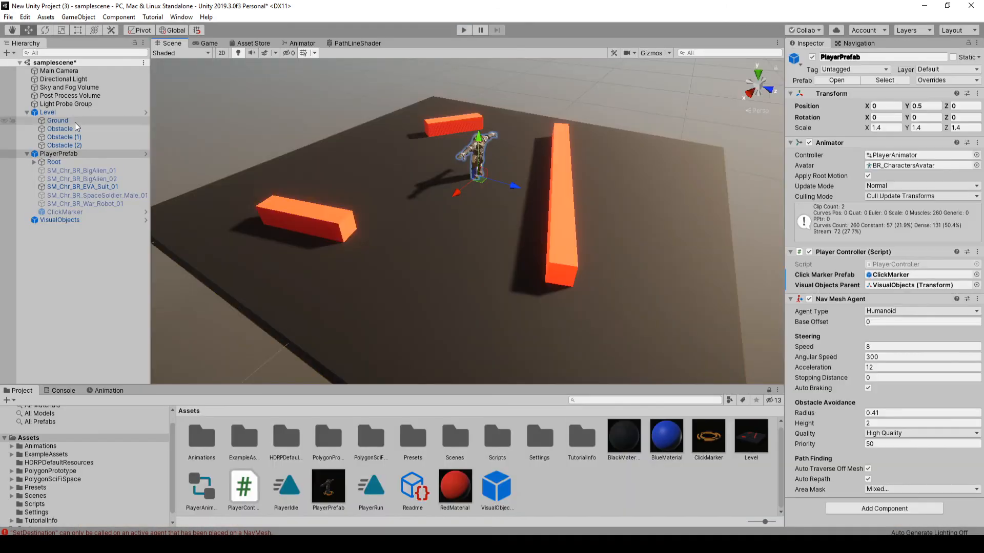
- Select Ground, review the Navigation Bake settings and run a brief play-mode test
left_click(856, 43)
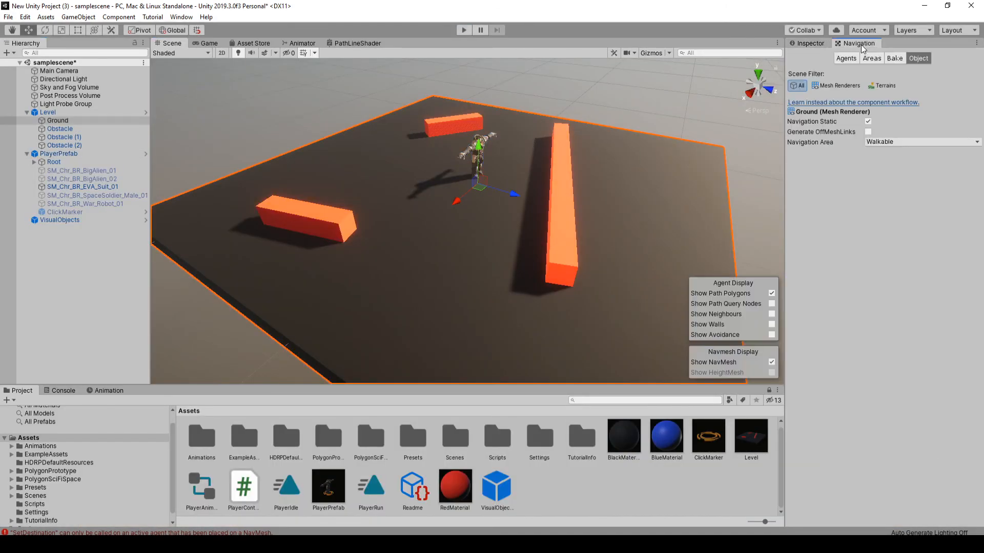
left_click(893, 58)
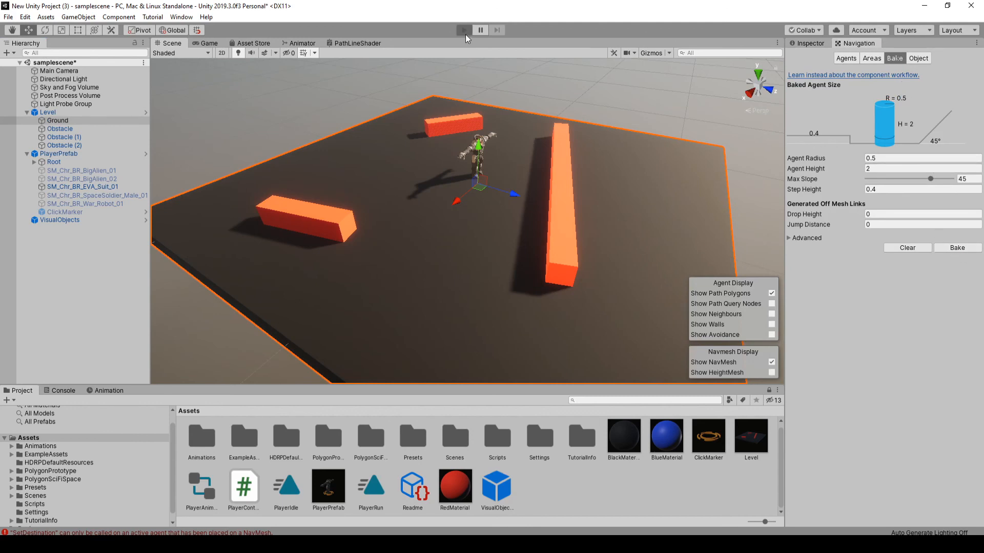
left_click(462, 30)
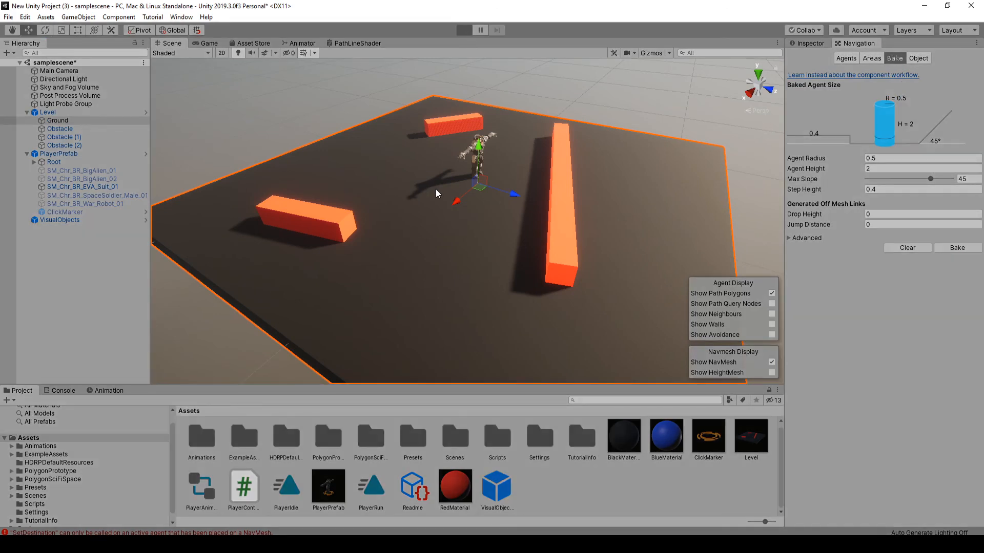
left_click(463, 30)
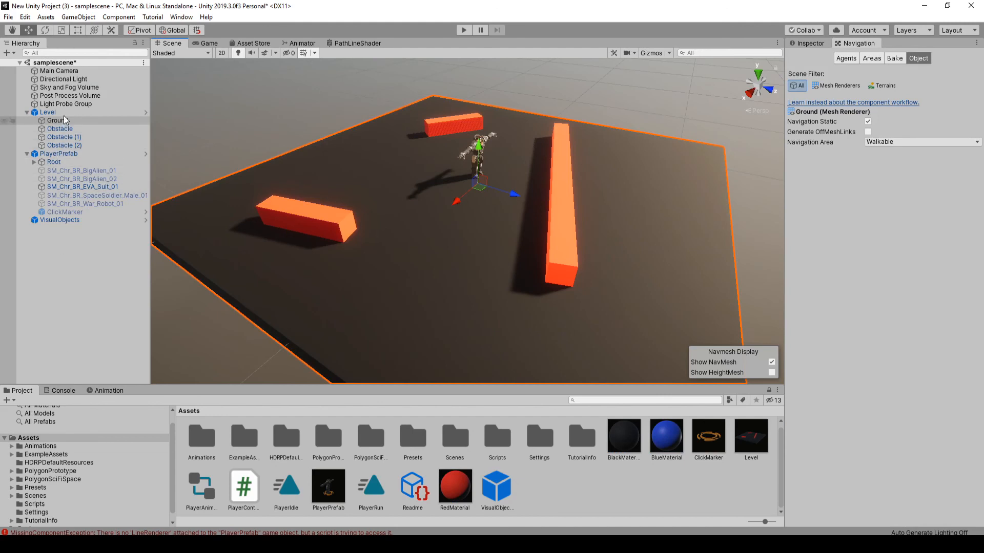
- Add a Line Renderer component to PlayerPrefab and test it in Play mode
left_click(59, 153)
type("li")
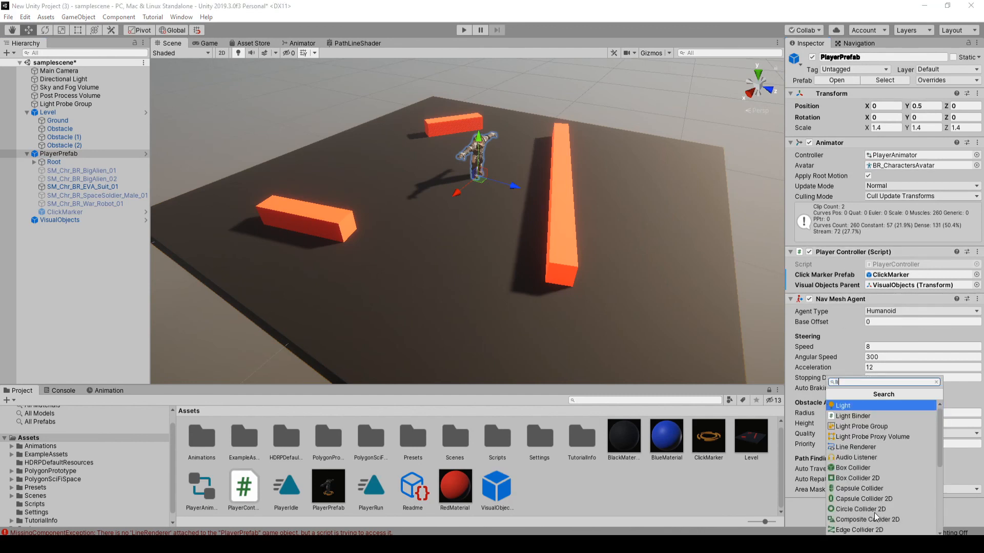
left_click(860, 447)
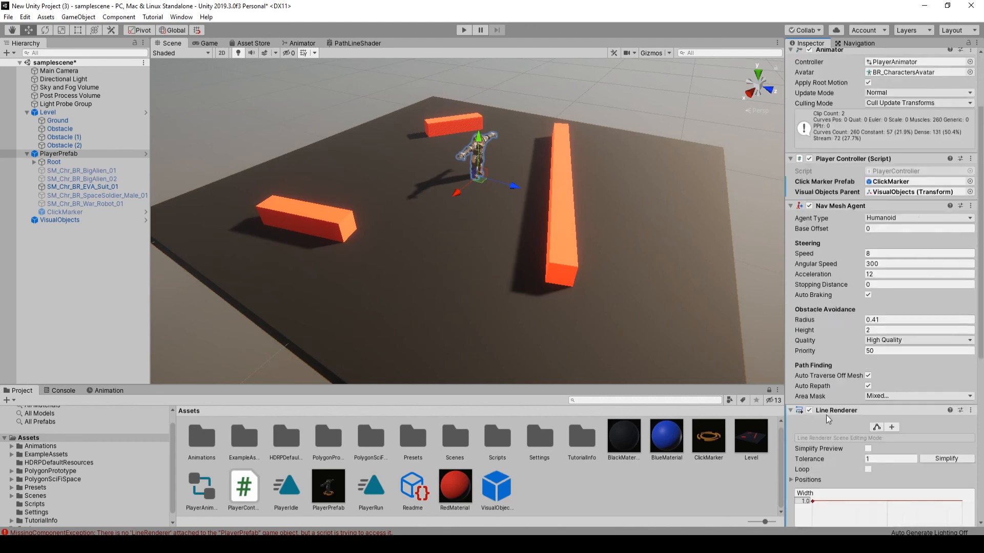
scroll("down", 3)
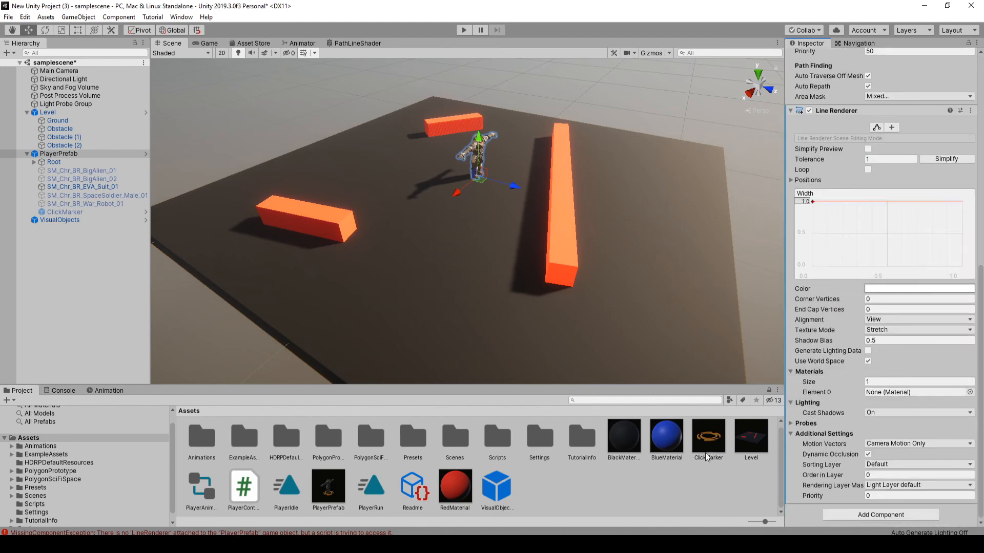
left_click(463, 29)
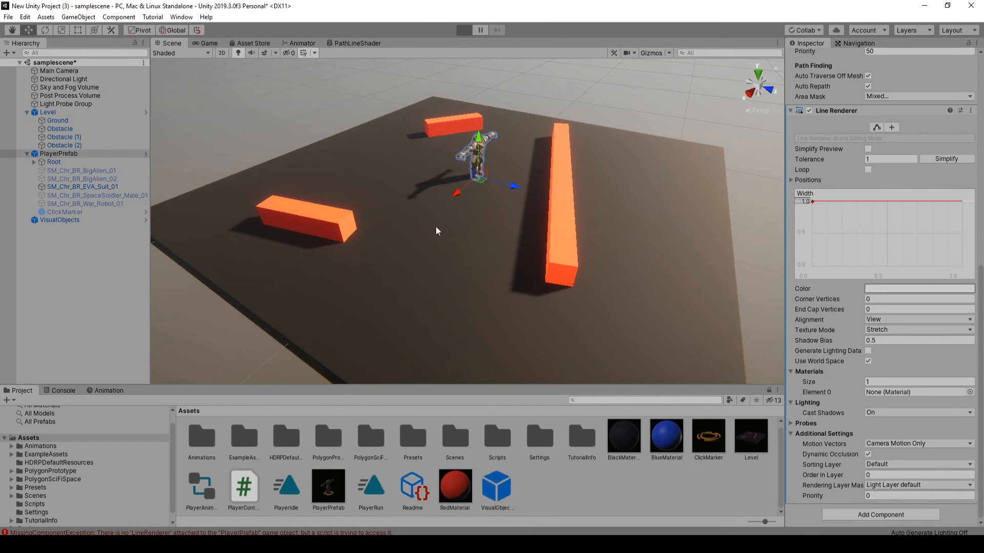
left_click(463, 30)
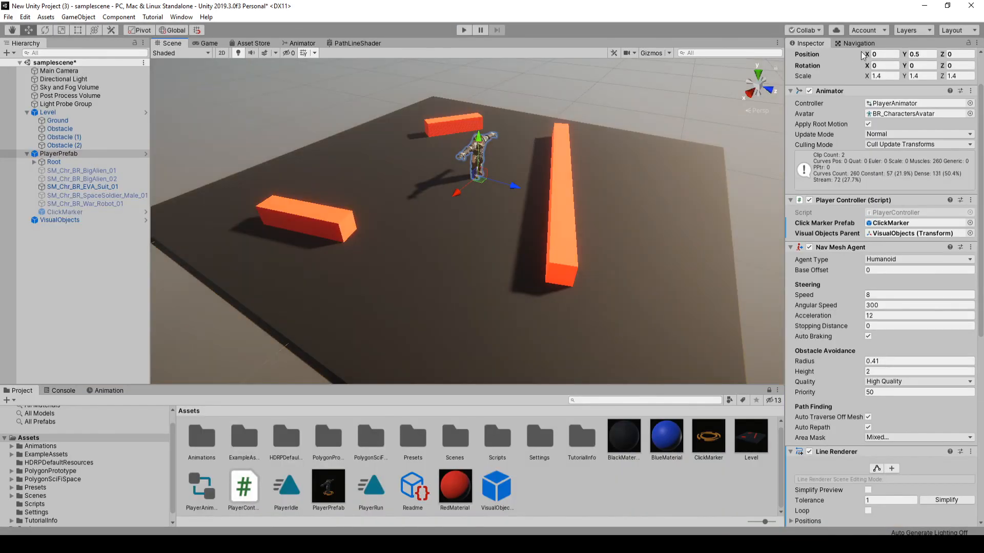
left_click(941, 80)
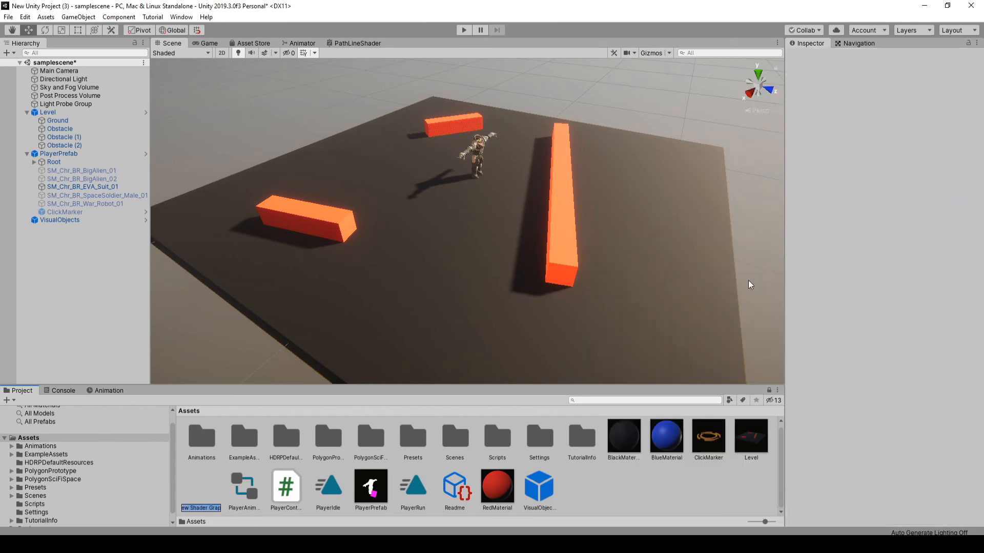
mouse_move(479, 353)
type("GlowGraph")
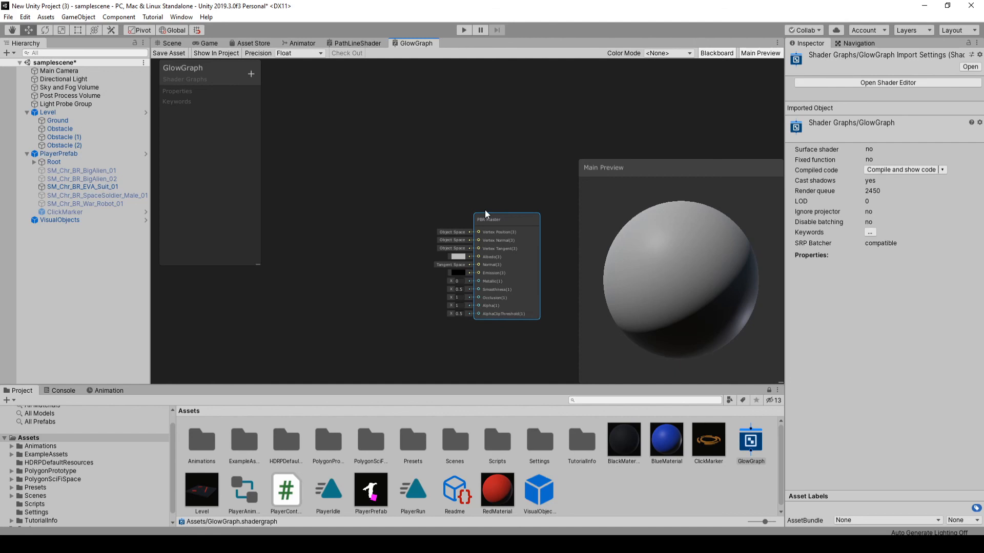
mouse_move(473, 215)
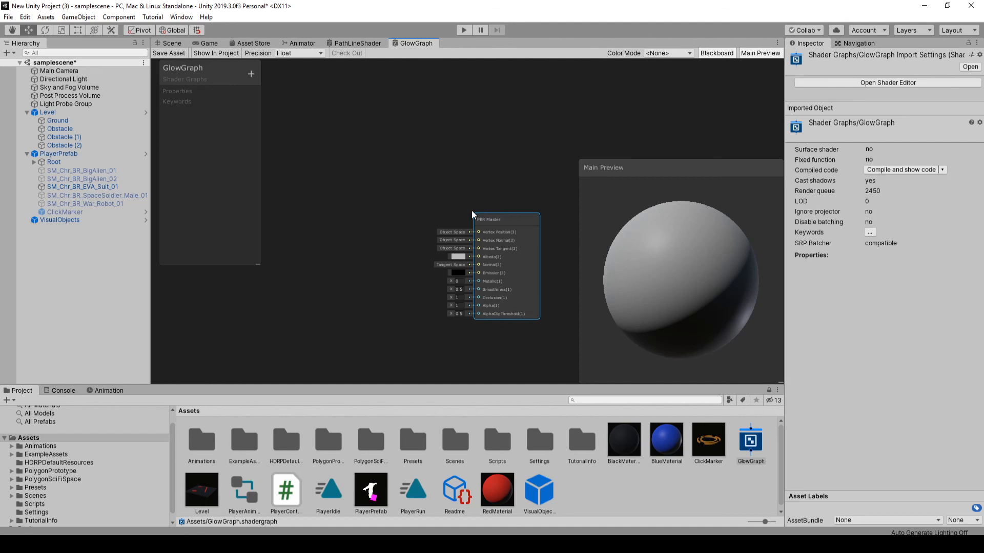
mouse_move(360, 201)
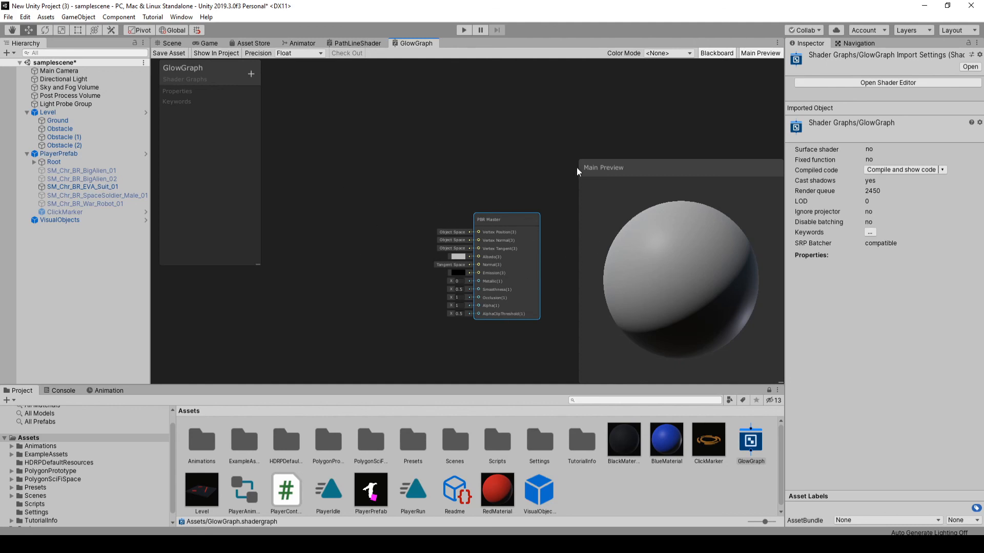
mouse_move(529, 285)
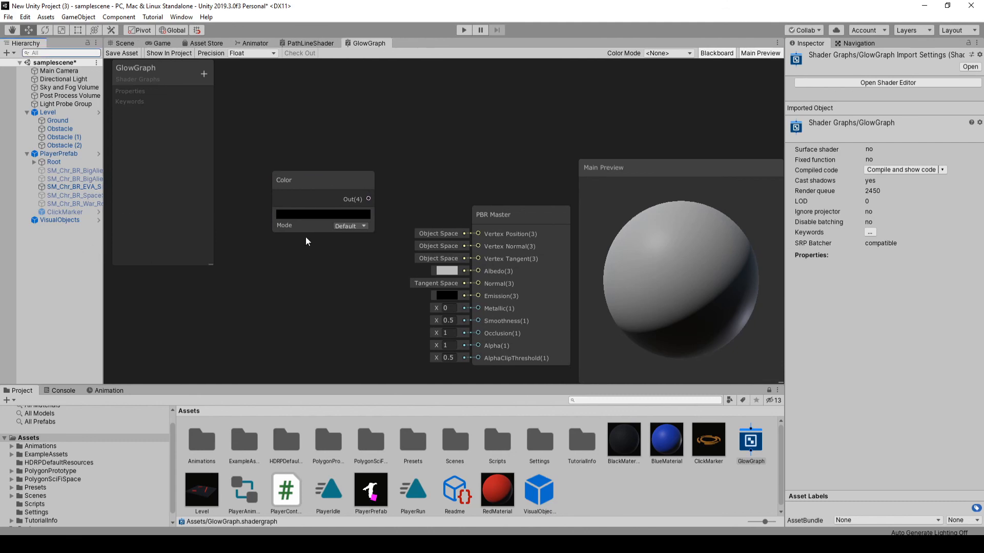
- Switch the Color node to HDR mode and pick a bluish-white colour
left_click(349, 225)
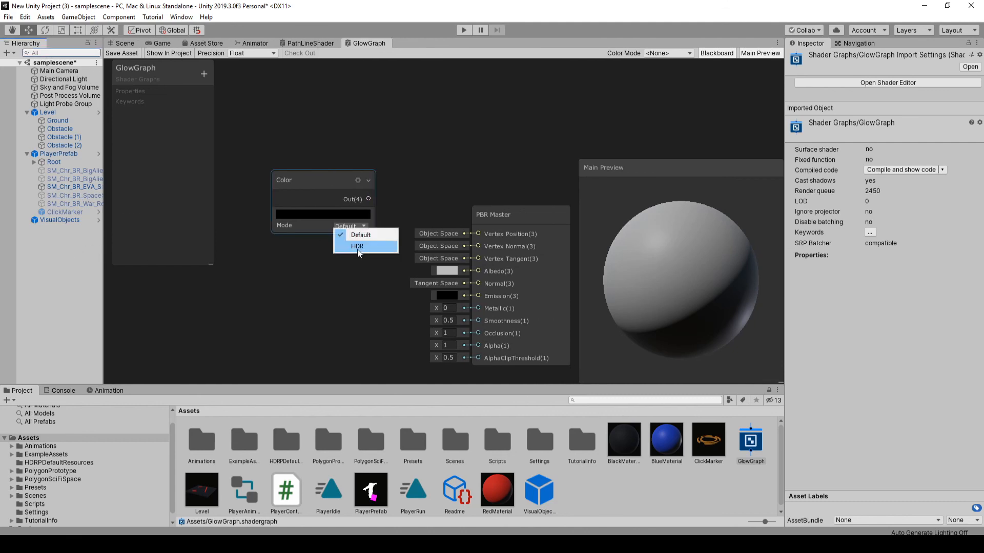
left_click(356, 245)
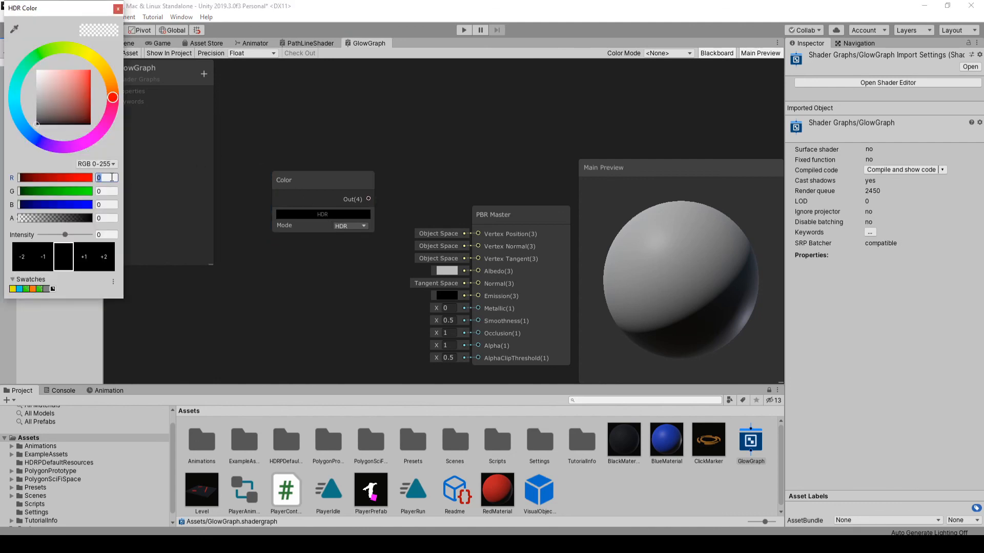
type("14")
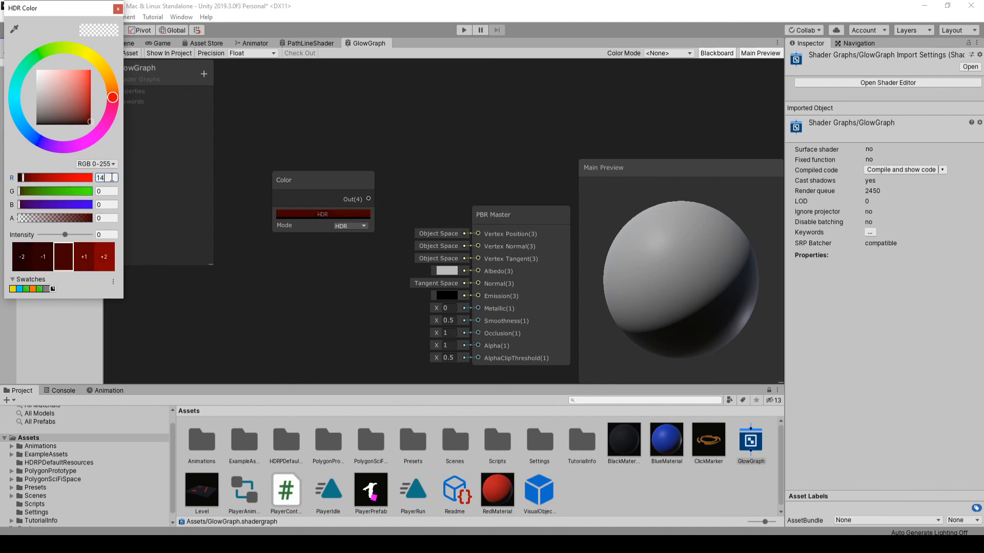
left_click(34, 57)
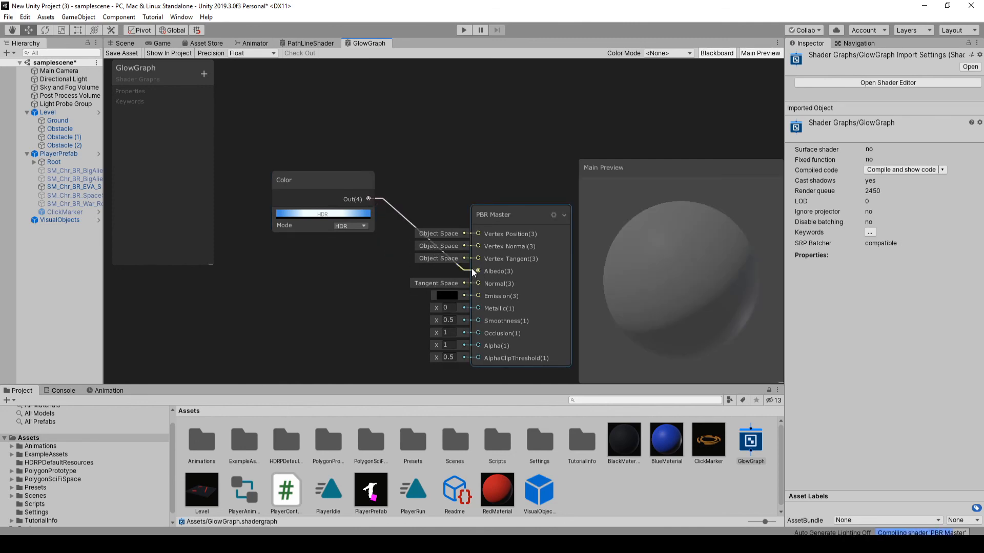
- Feed the Color node's output into the PBR Master Albedo input
left_click_drag(323, 180, 262, 245)
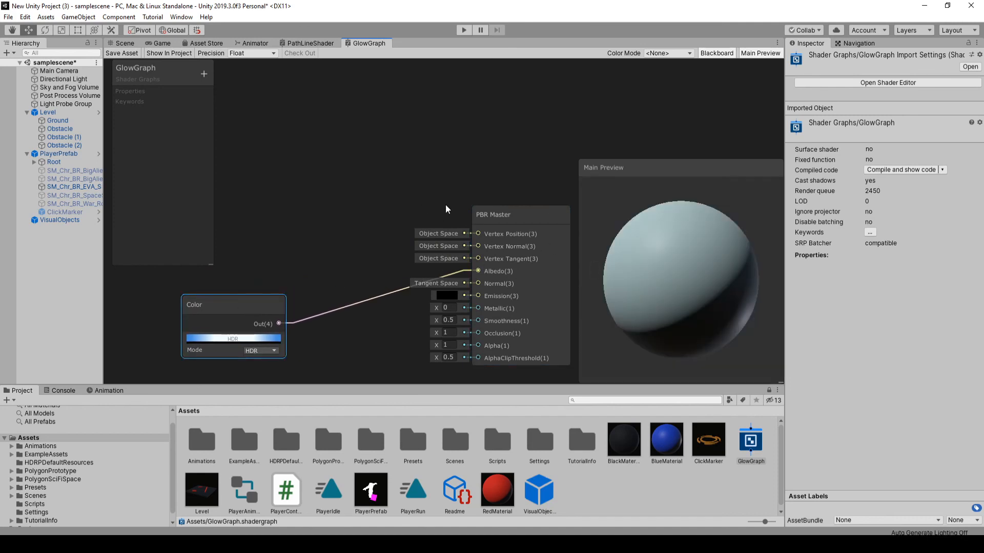
left_click(521, 214)
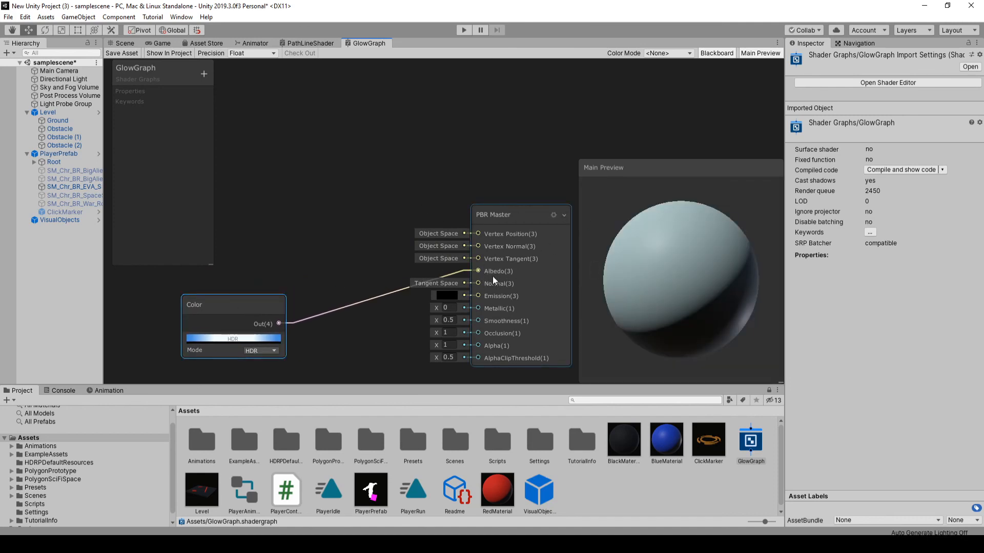
left_click(320, 191)
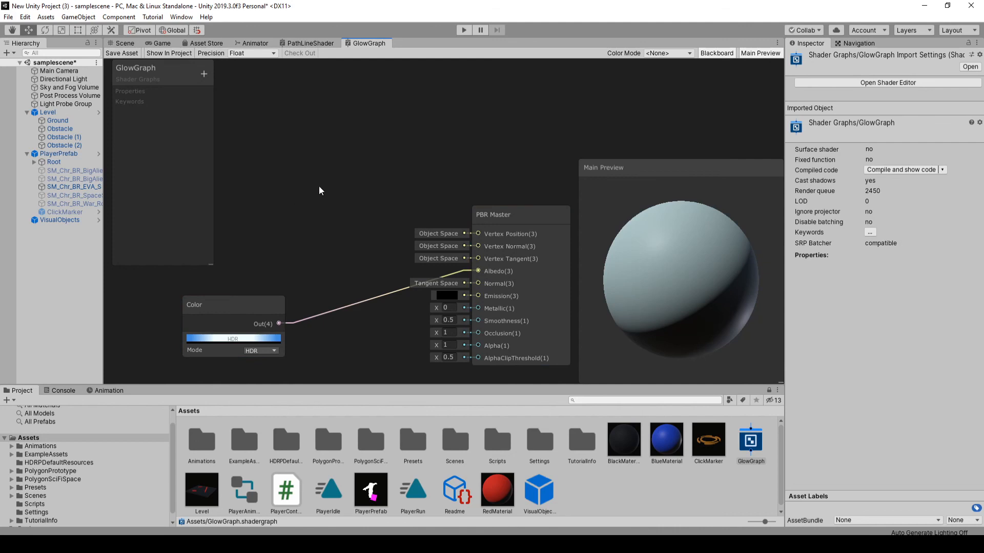
mouse_move(286, 145)
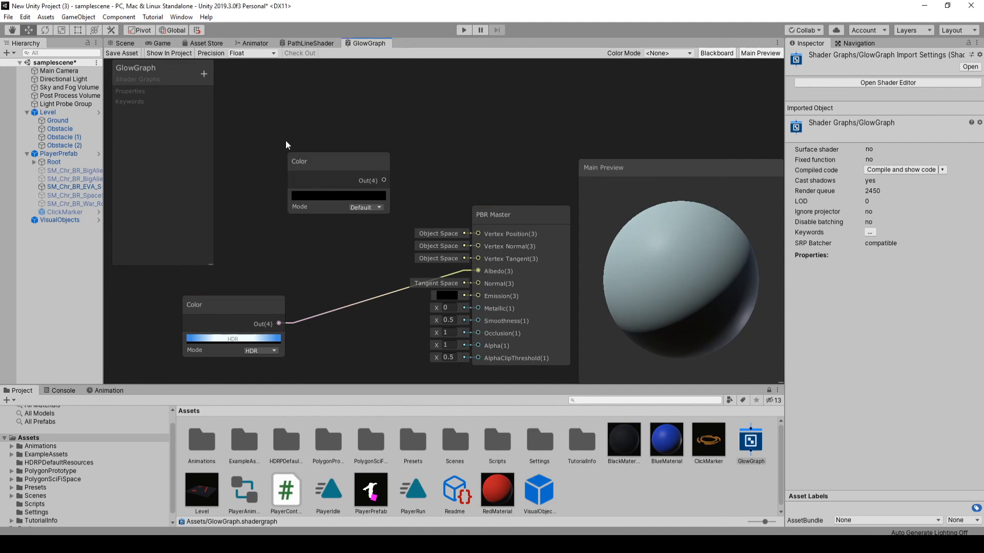
- Set the second Color node to HDR with R 30, G 60, B 191
left_click(367, 207)
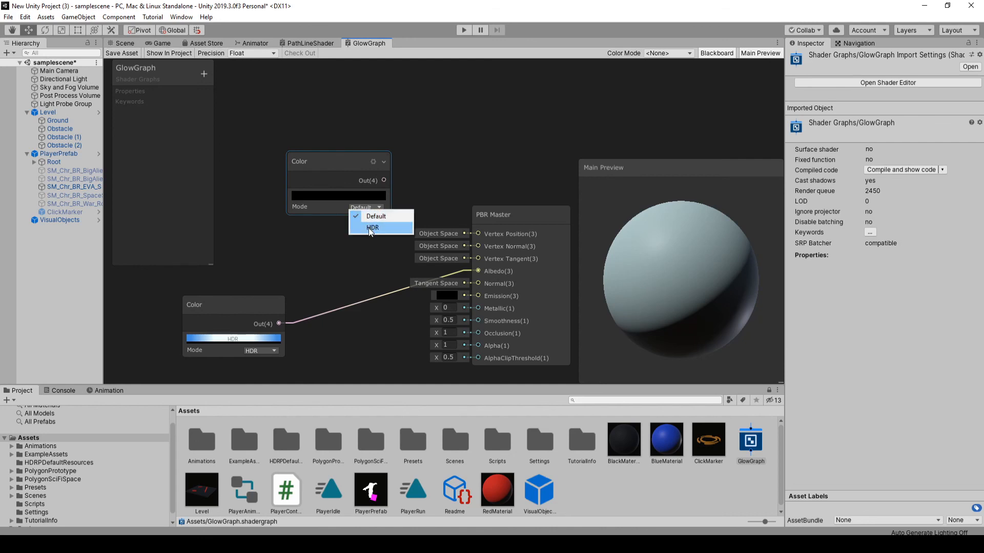
left_click(373, 228)
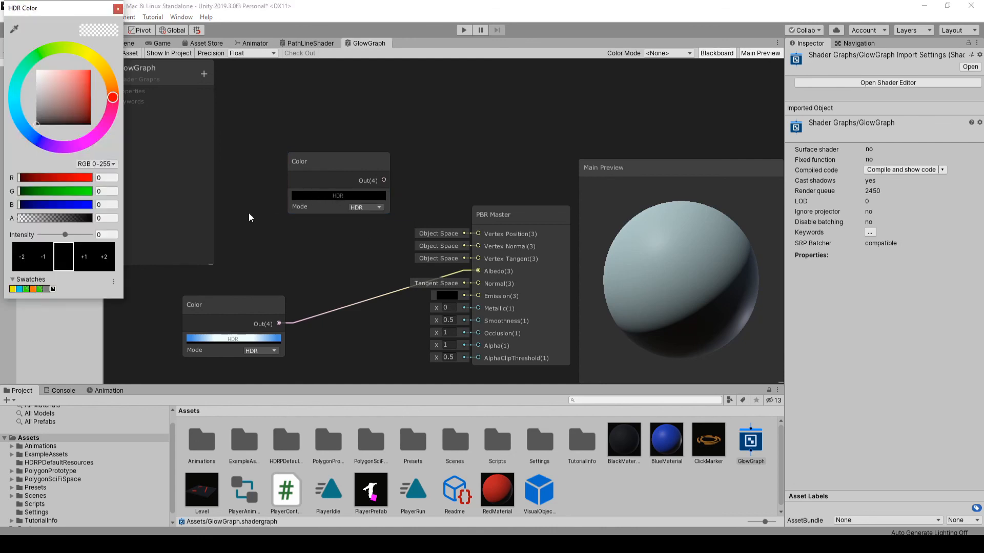
triple_click(105, 178)
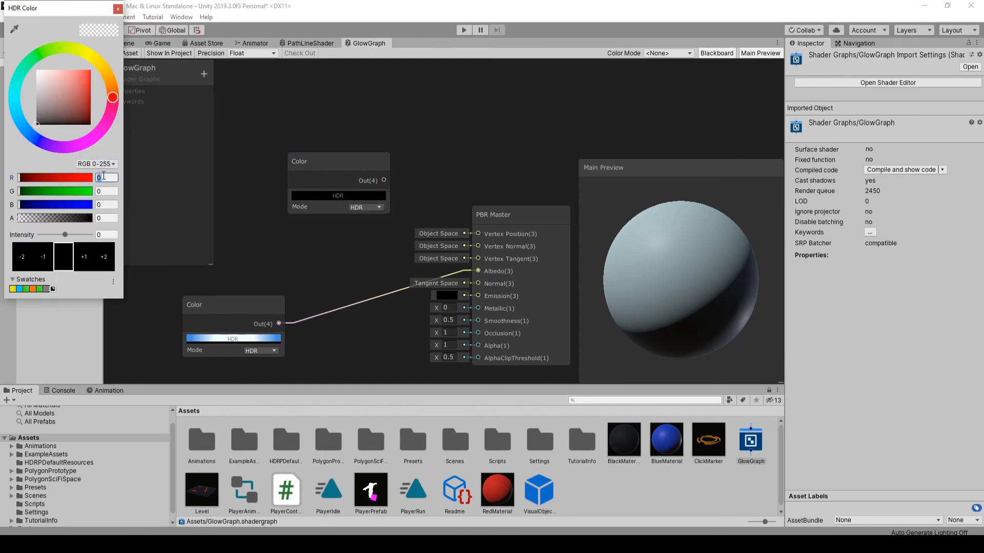
left_click(62, 47)
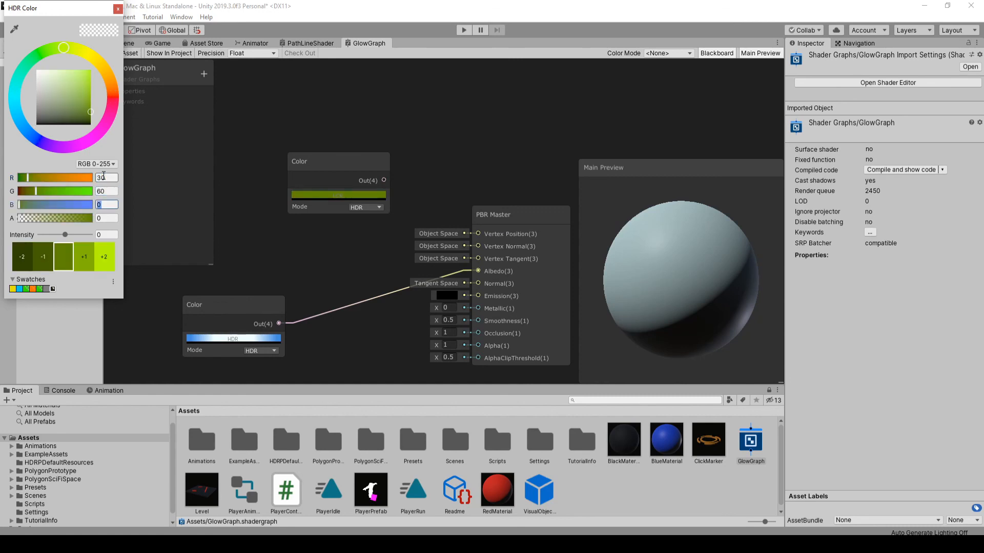
left_click(29, 136)
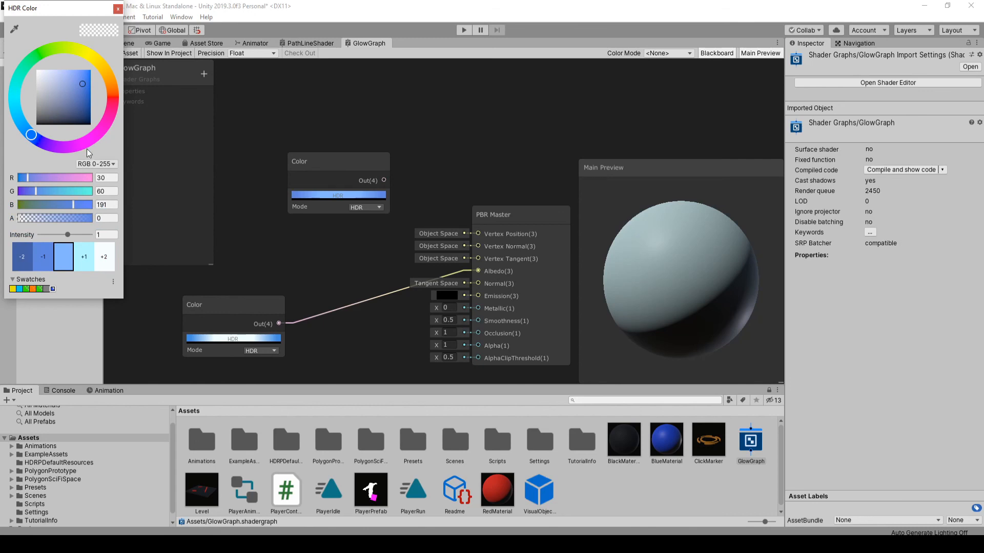
left_click(117, 8)
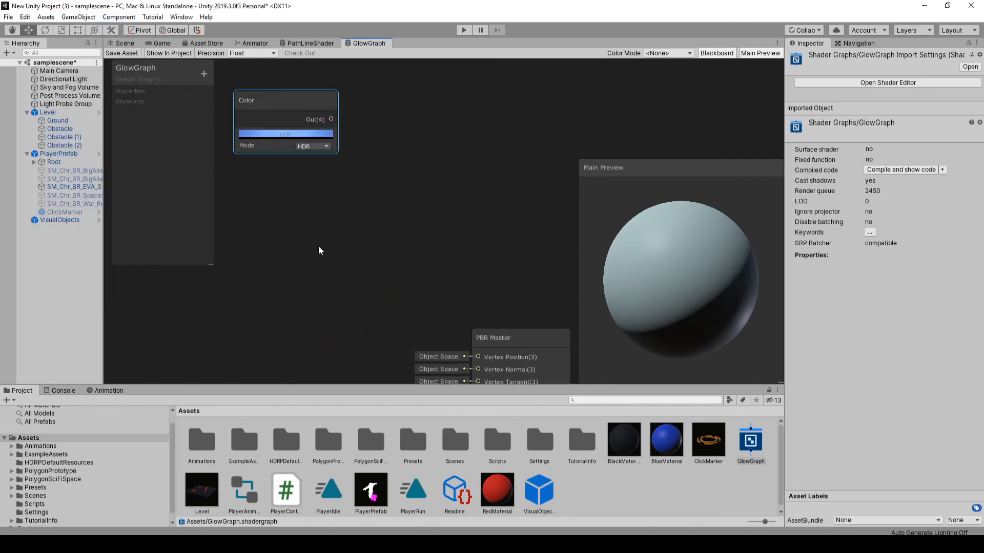
- Add a Fresnel Effect and a Multiply node combining it with the blue colour into Emission
type("fr")
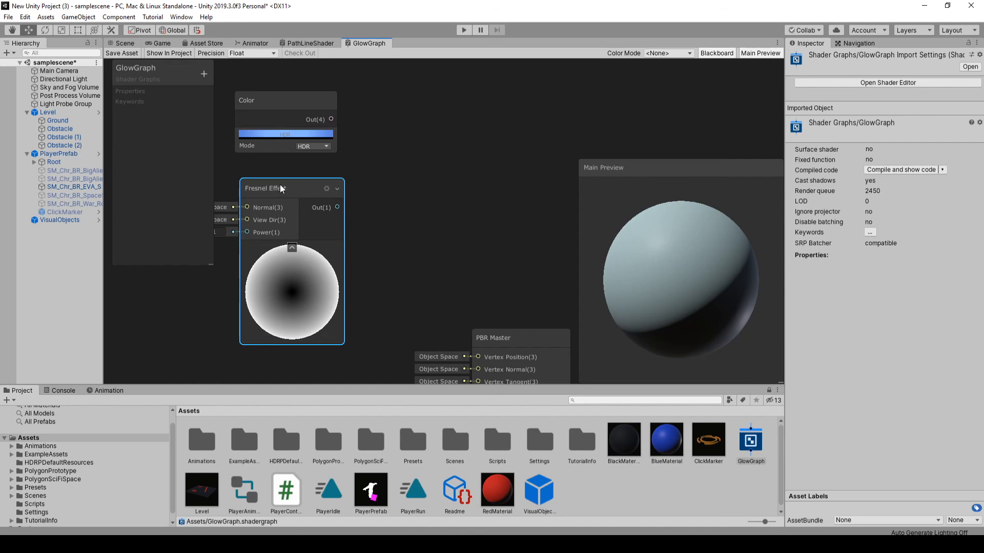
mouse_move(282, 190)
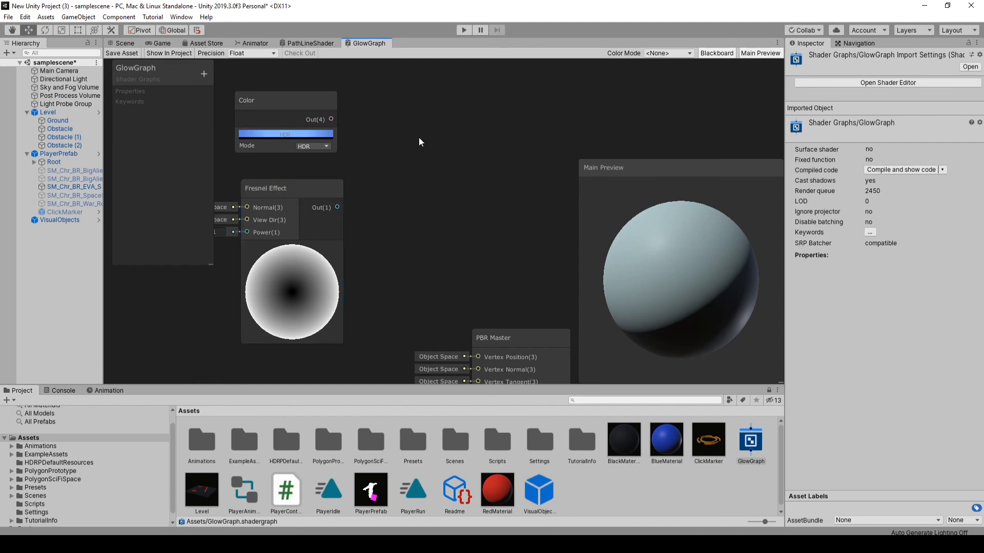
type("m")
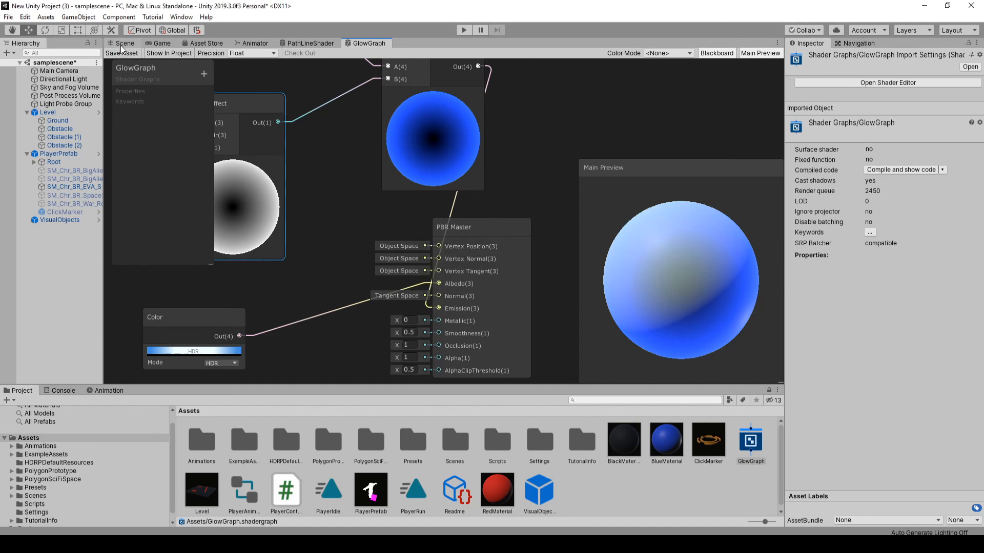
- Return to the Scene view and create a BlueGlow material from the GlowGraph shader asset
left_click(124, 43)
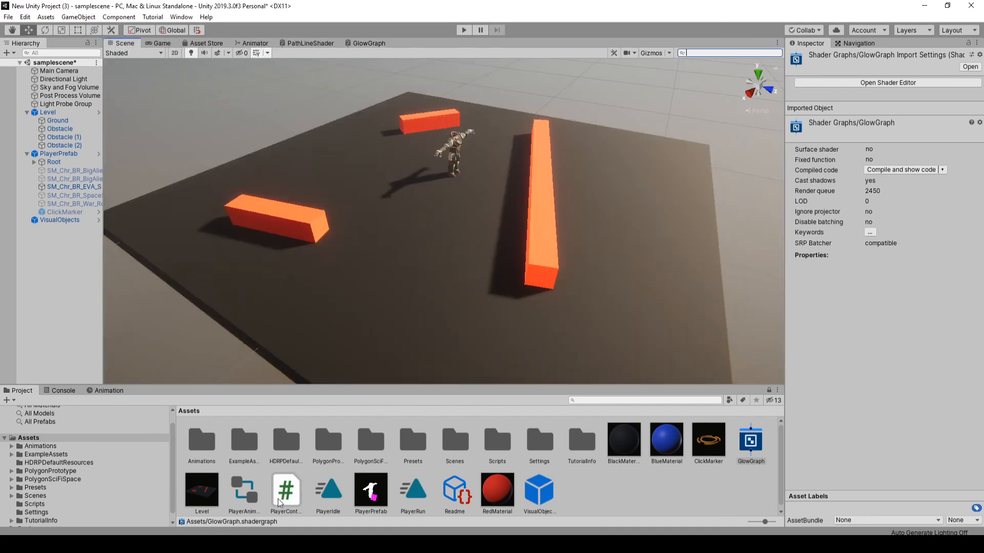
left_click(750, 440)
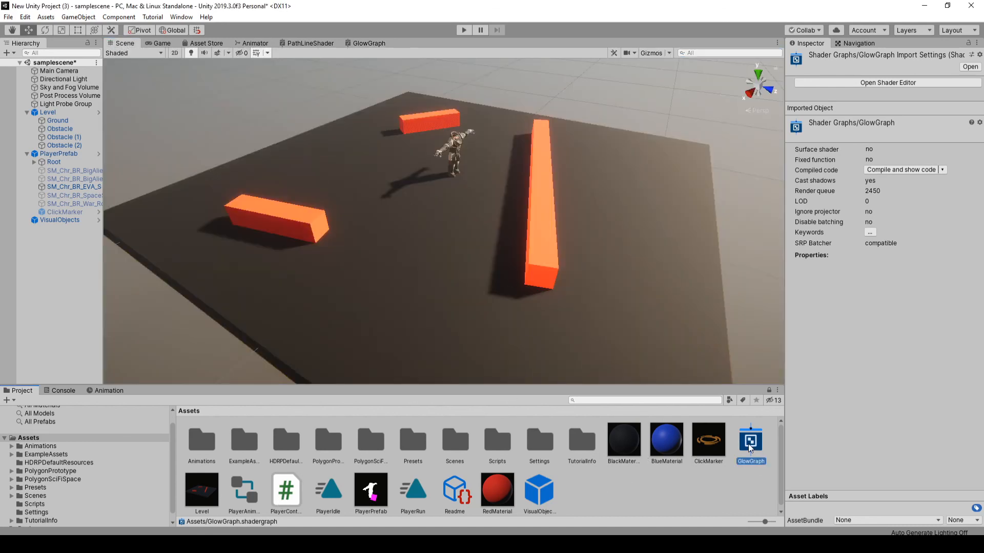
right_click(750, 443)
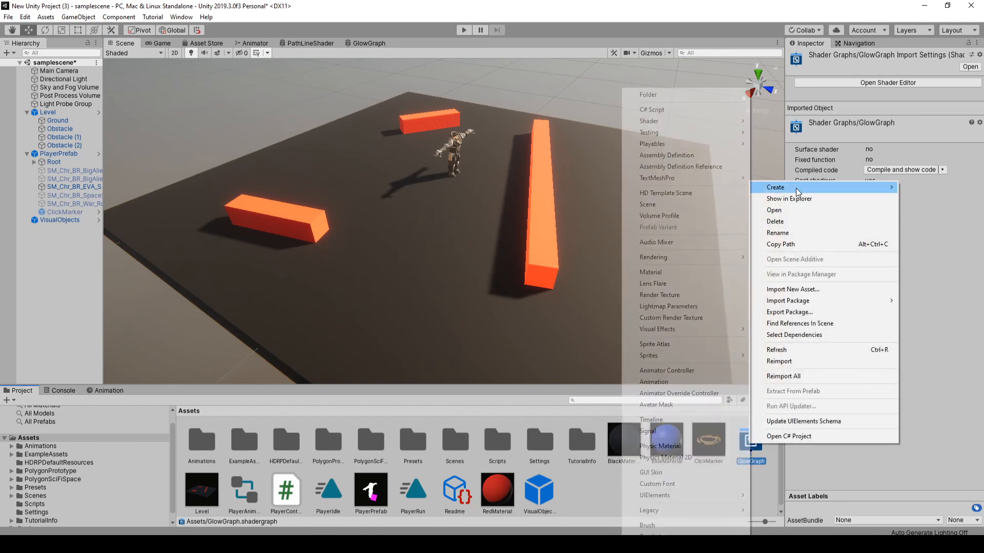
mouse_move(683, 132)
type("BlueGlow")
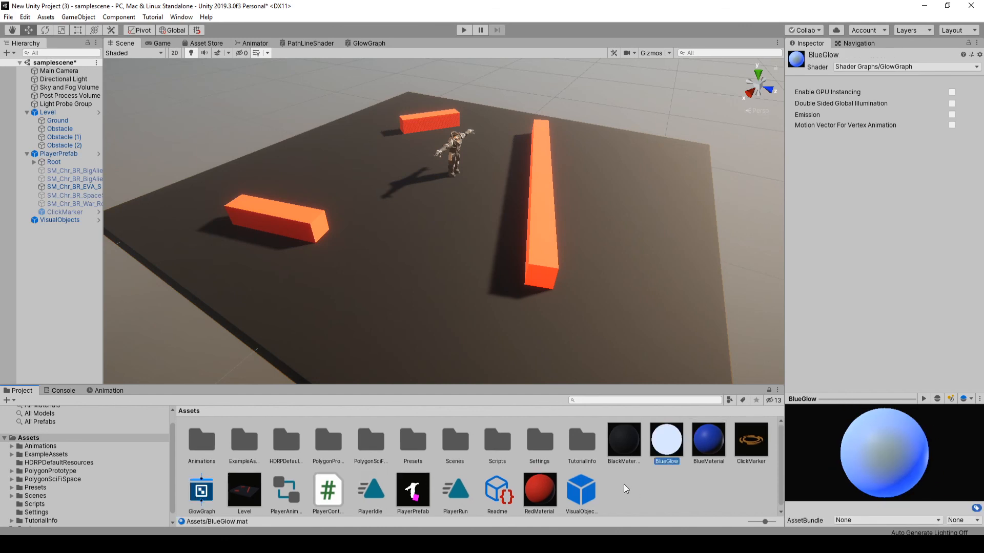
- Set PlayerPrefab's Line Renderer Positions size to 0, ready for the BlueGlow material
left_click(60, 153)
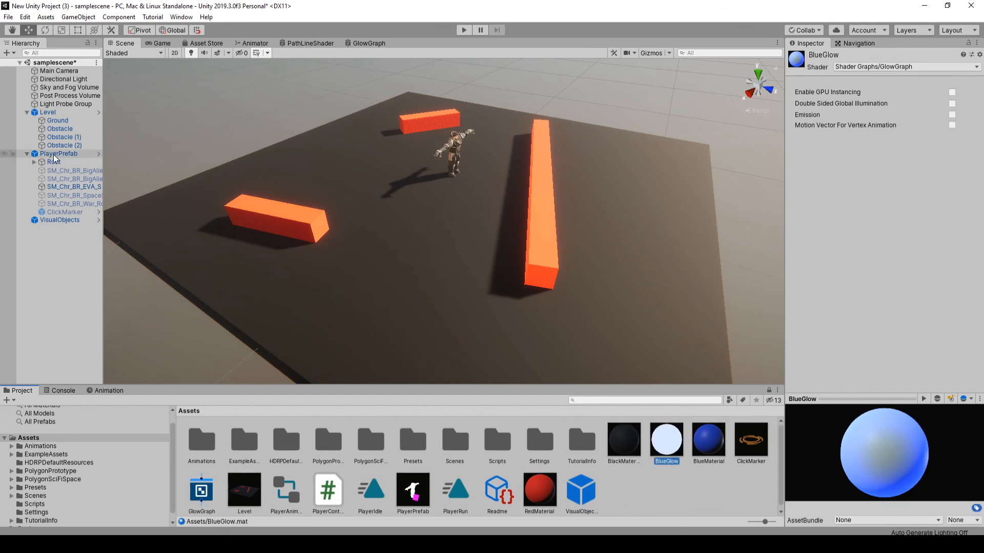
left_click(58, 153)
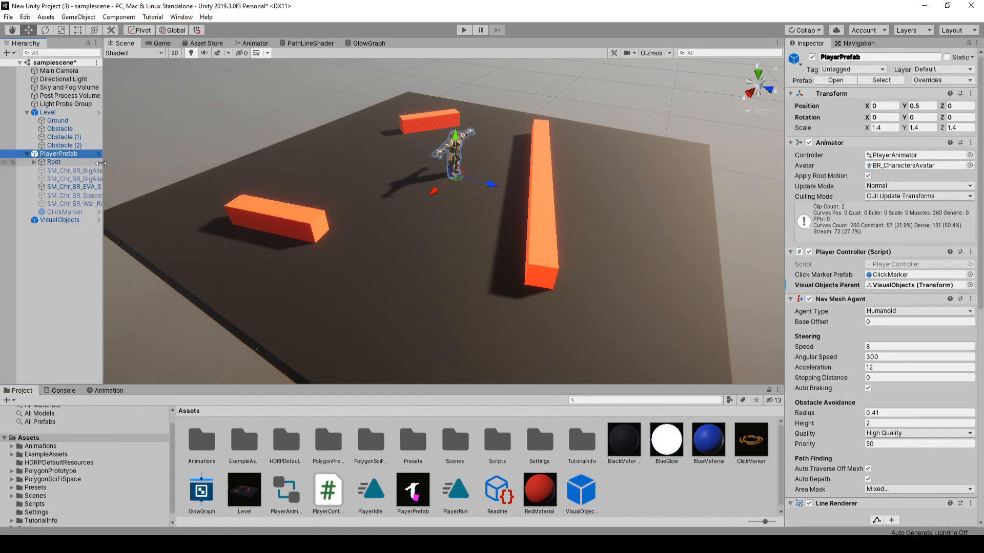
scroll("down", 3)
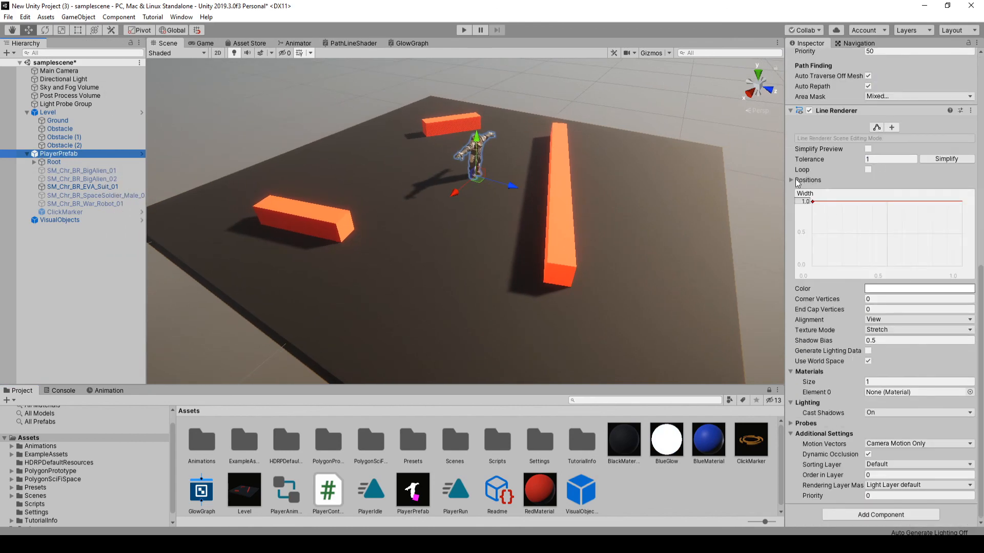
left_click(792, 181)
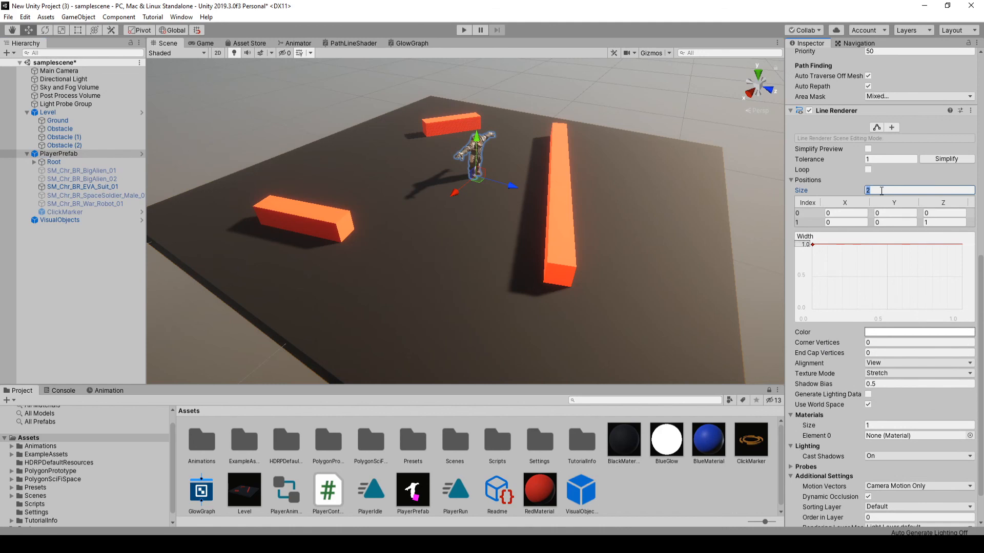
type("0")
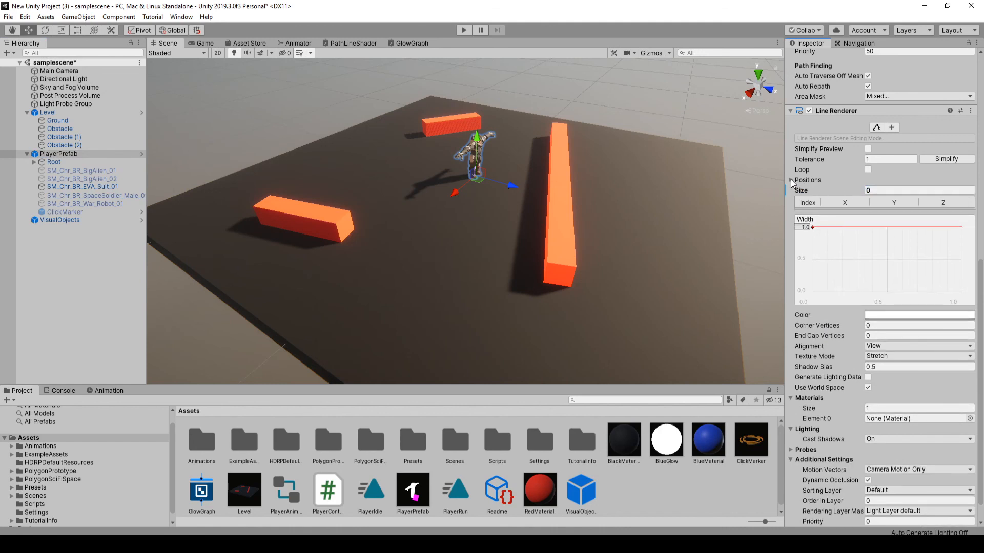
scroll("down", 3)
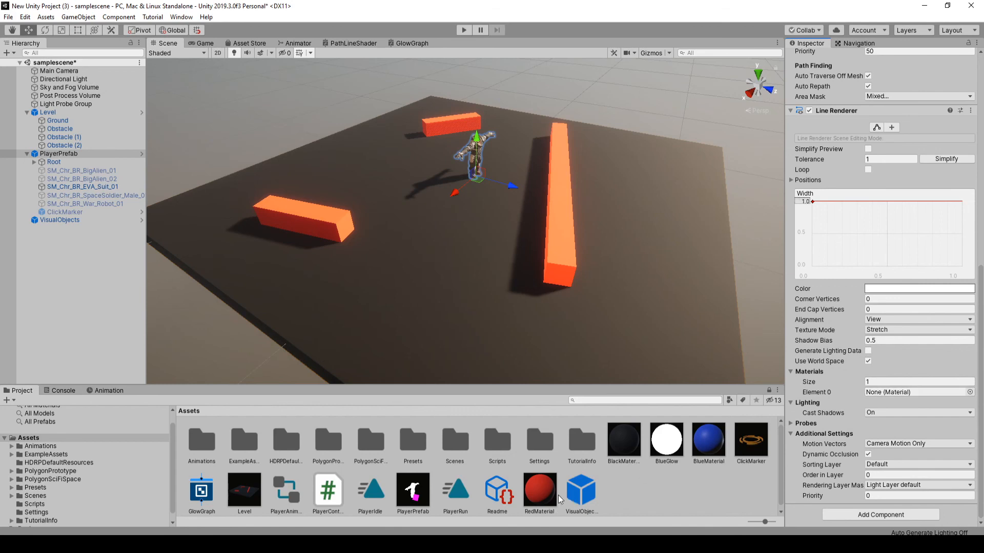
mouse_move(713, 445)
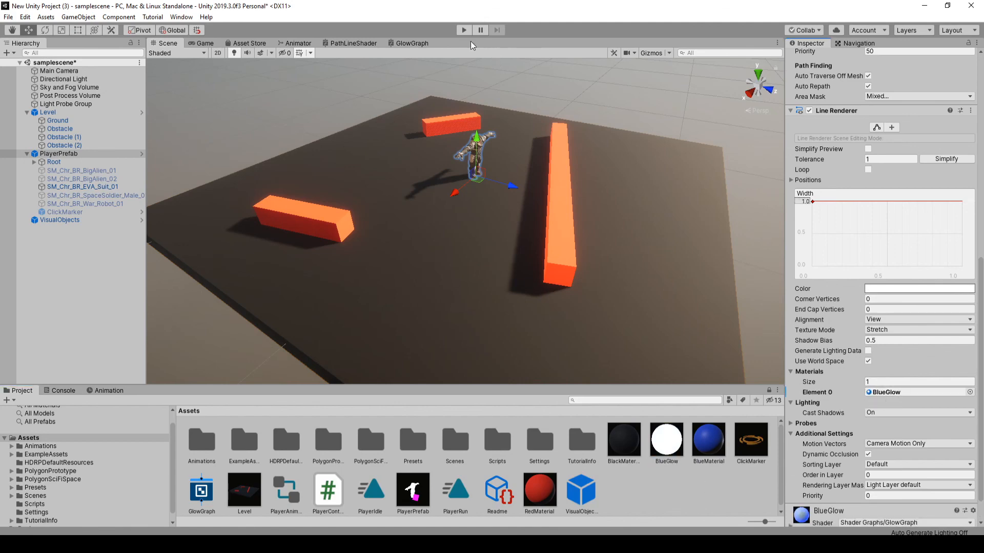
left_click(463, 29)
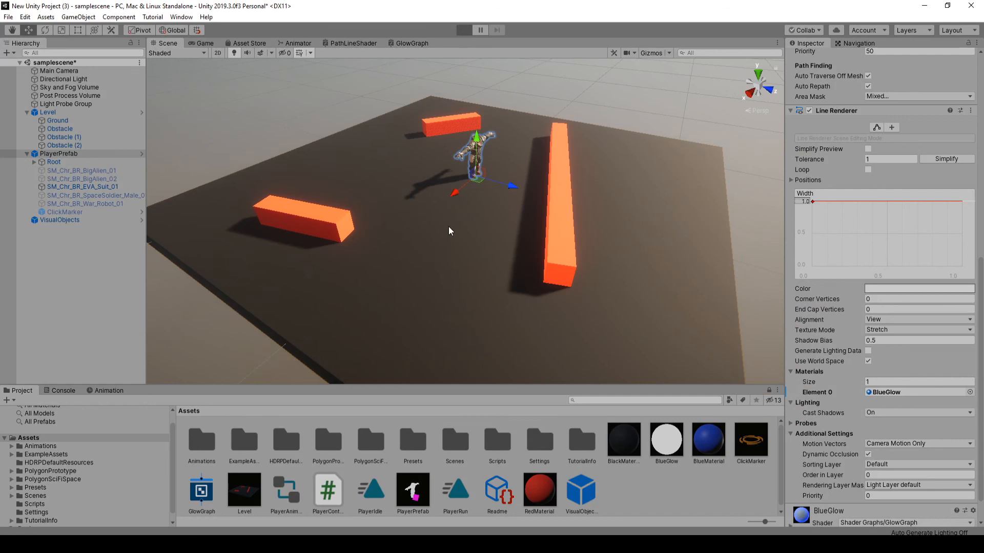
left_click(463, 29)
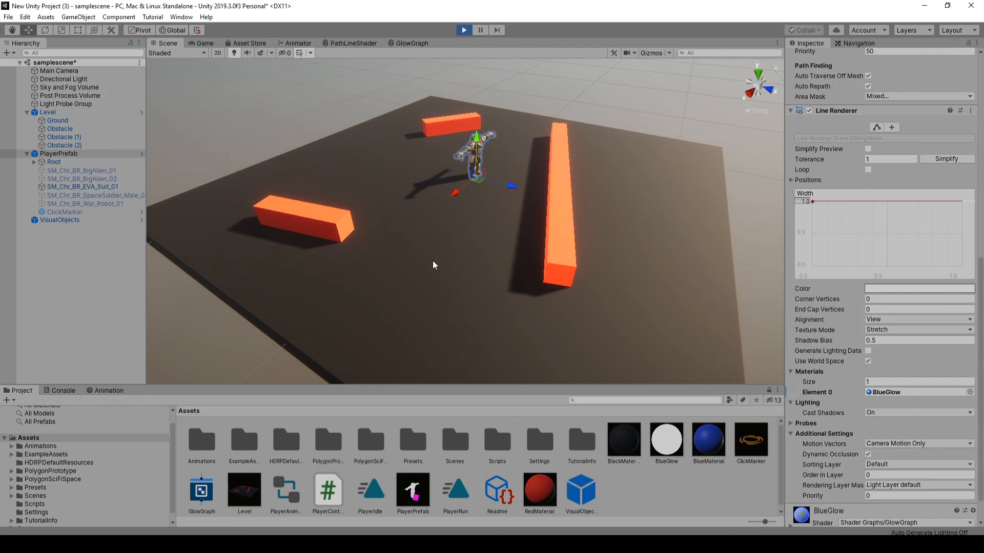
left_click(463, 30)
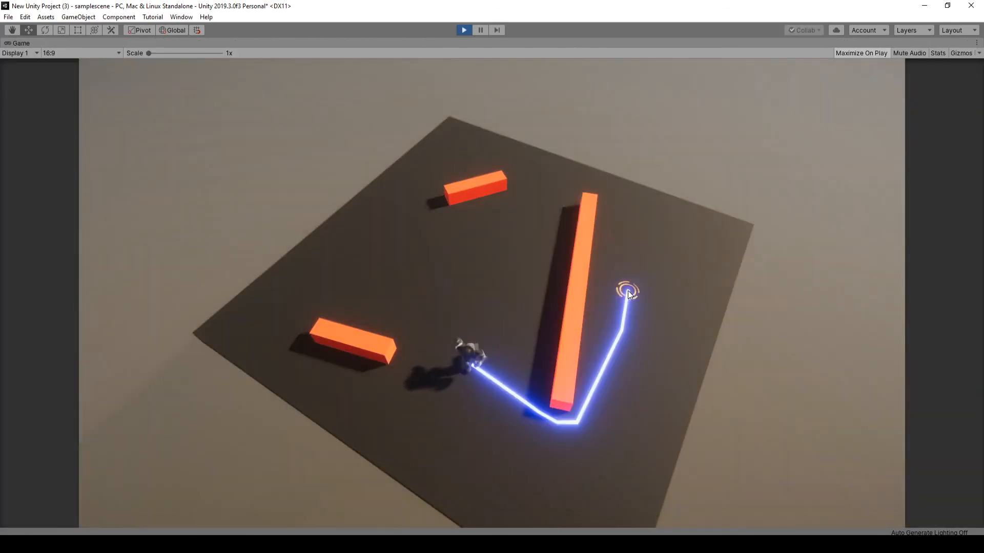
left_click(463, 30)
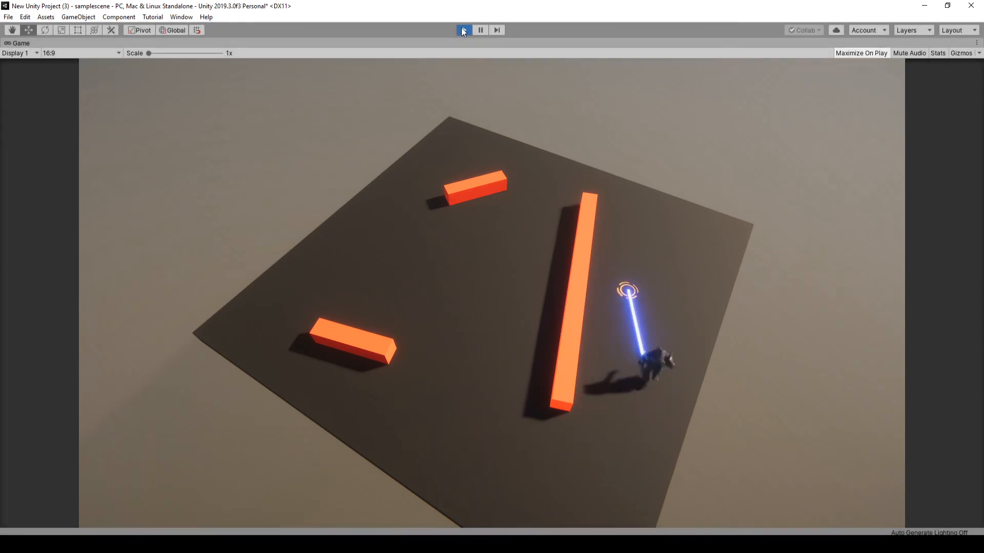
left_click(462, 30)
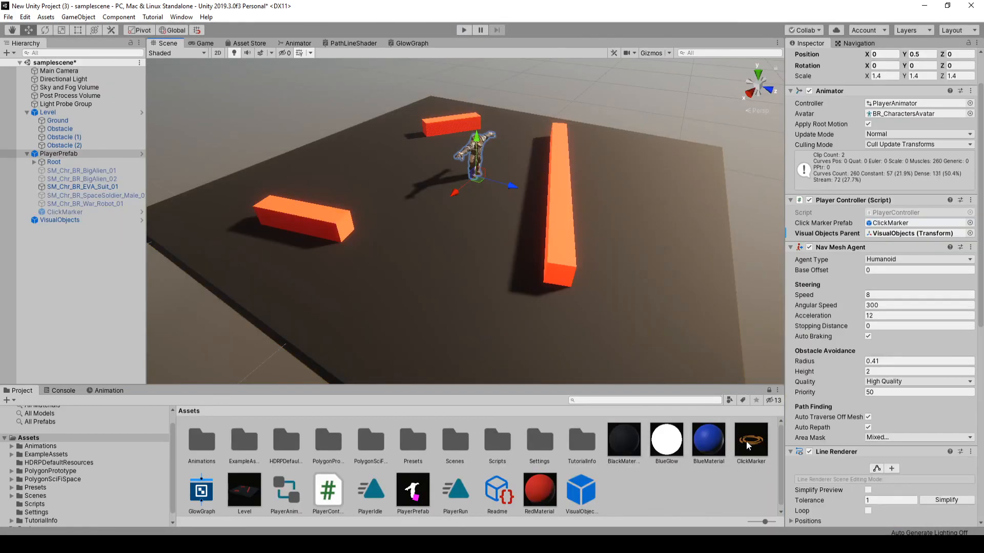
- Assign BlueGlow to the ClickMarker prefab and verify path and marker glow blue in play mode
double_click(750, 437)
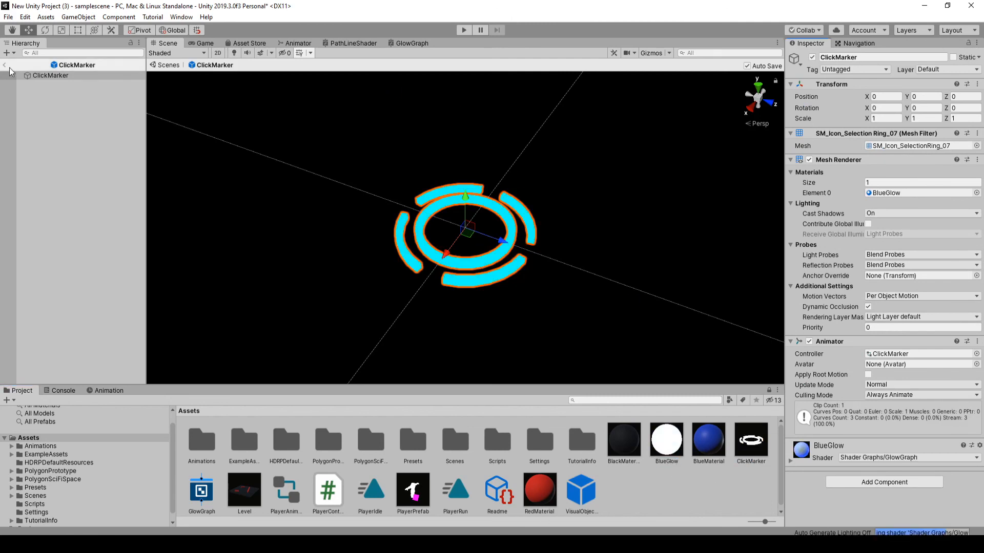
left_click(464, 29)
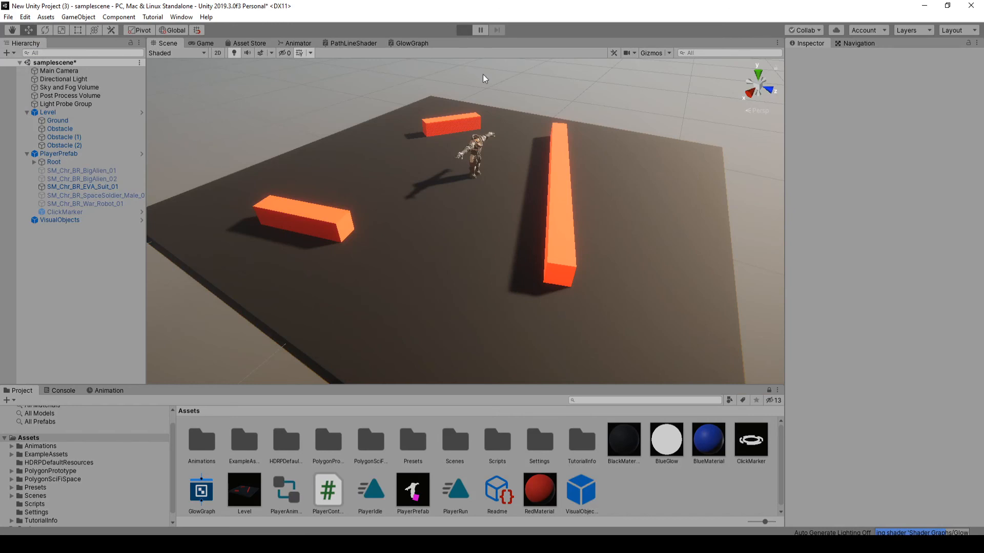
mouse_move(479, 148)
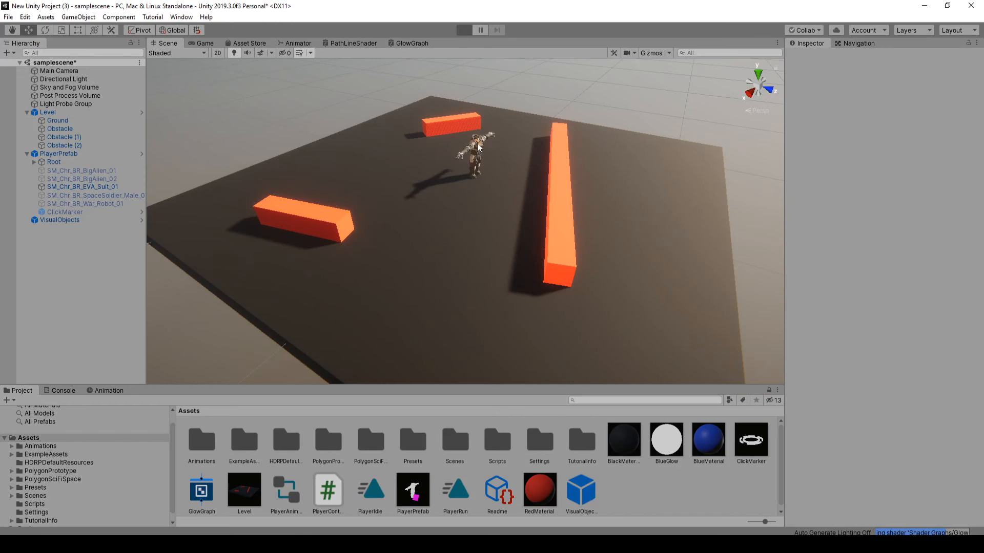
left_click(463, 30)
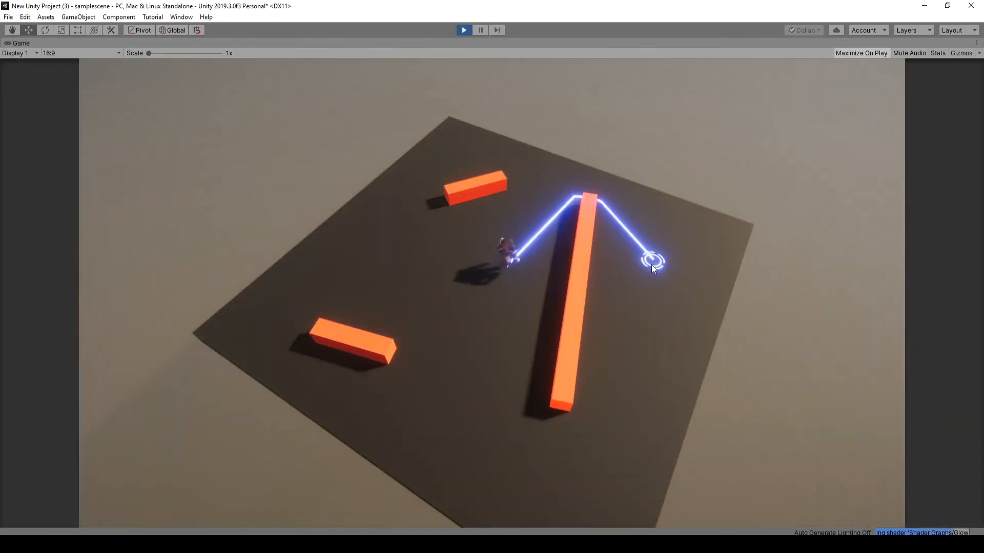